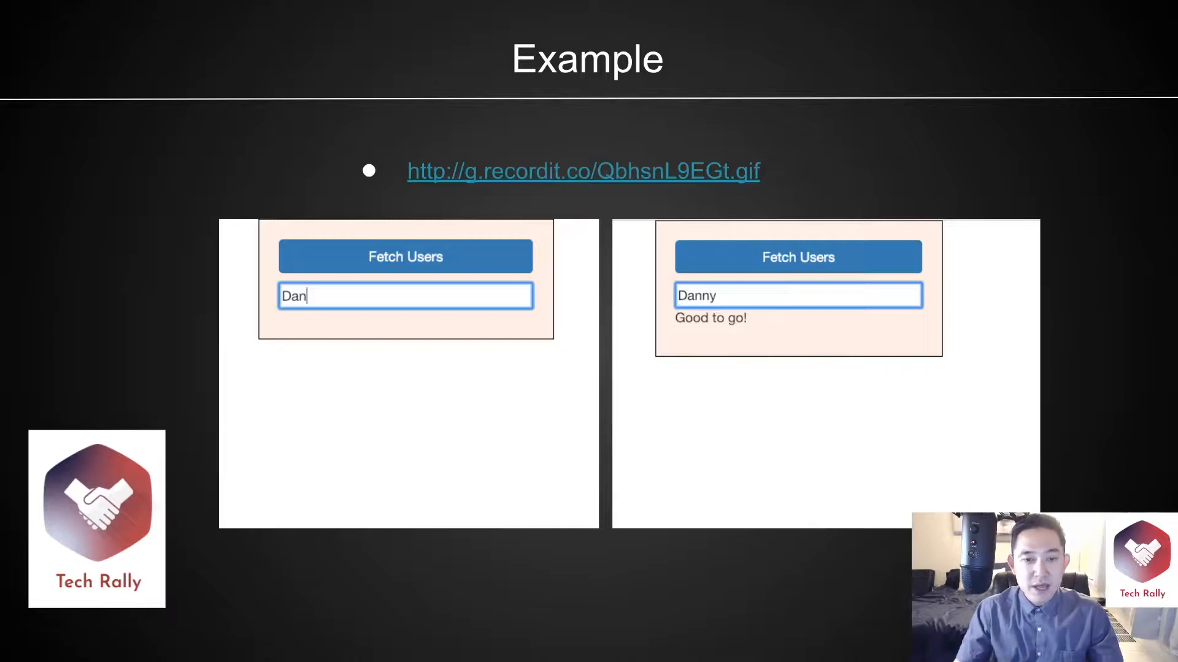
mouse_move(315, 449)
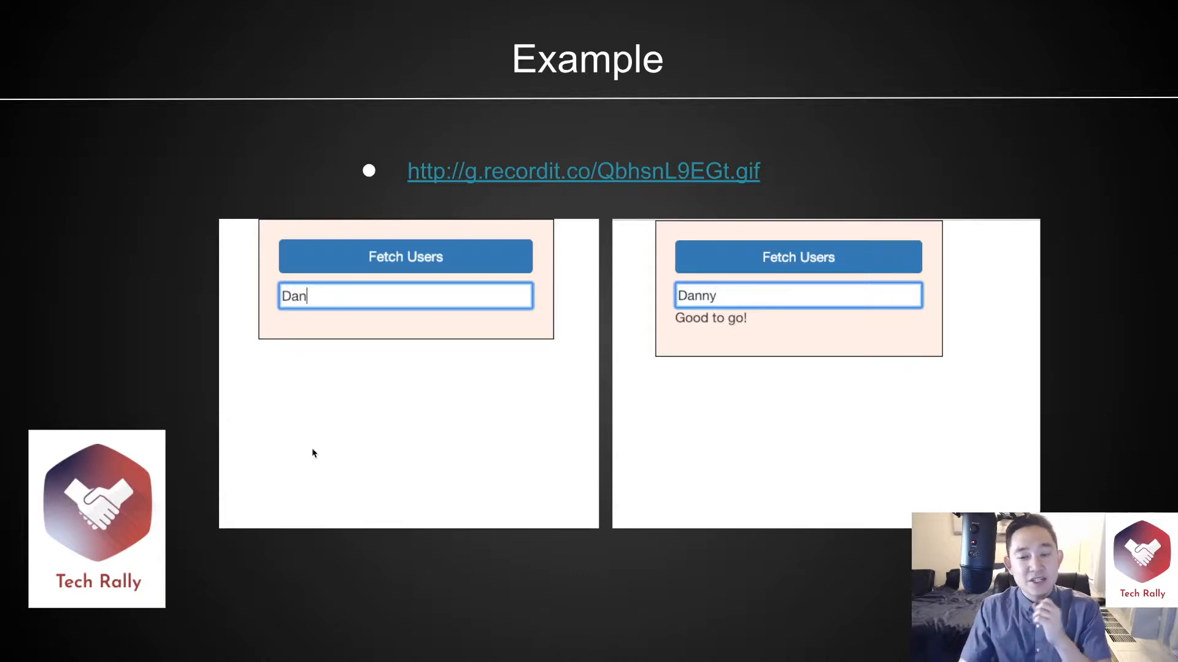
mouse_move(680, 179)
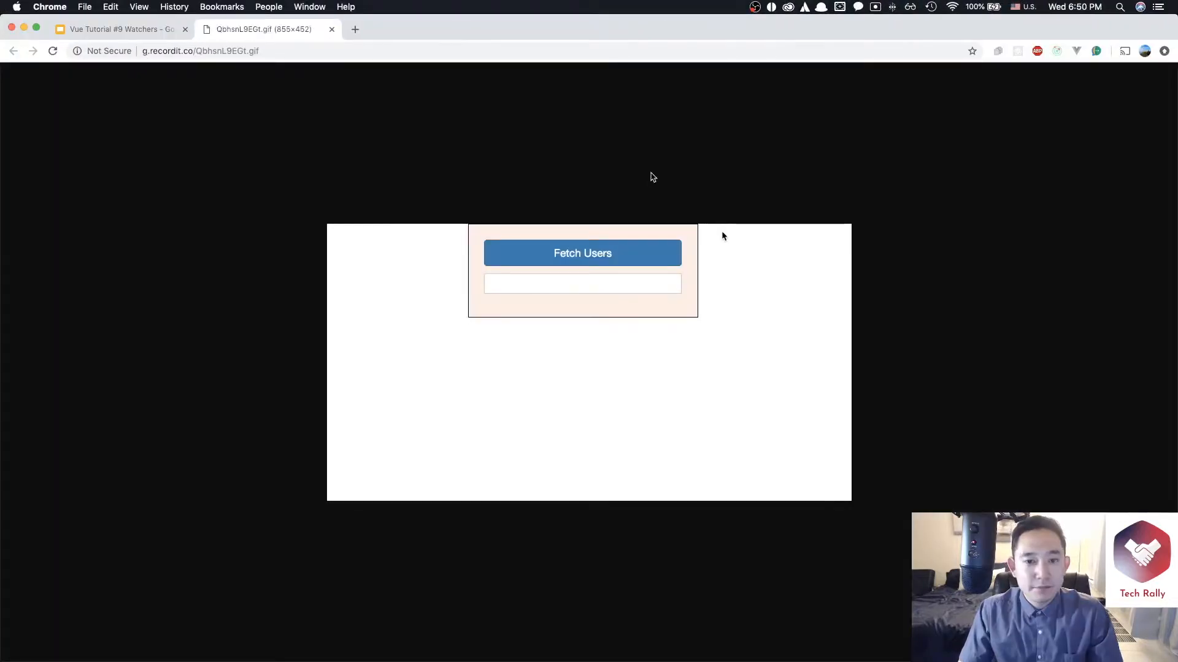
Watch the recordit gif play the name 'Danny' being entered under Fetch Users.
type("Danny")
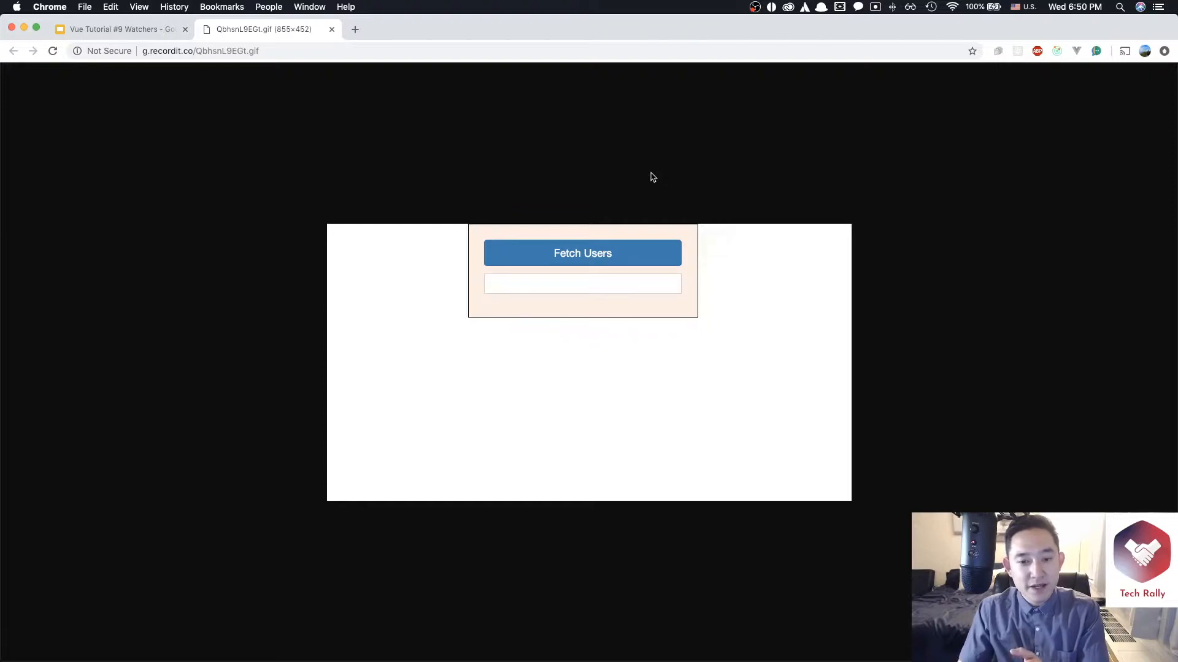
type("Dann")
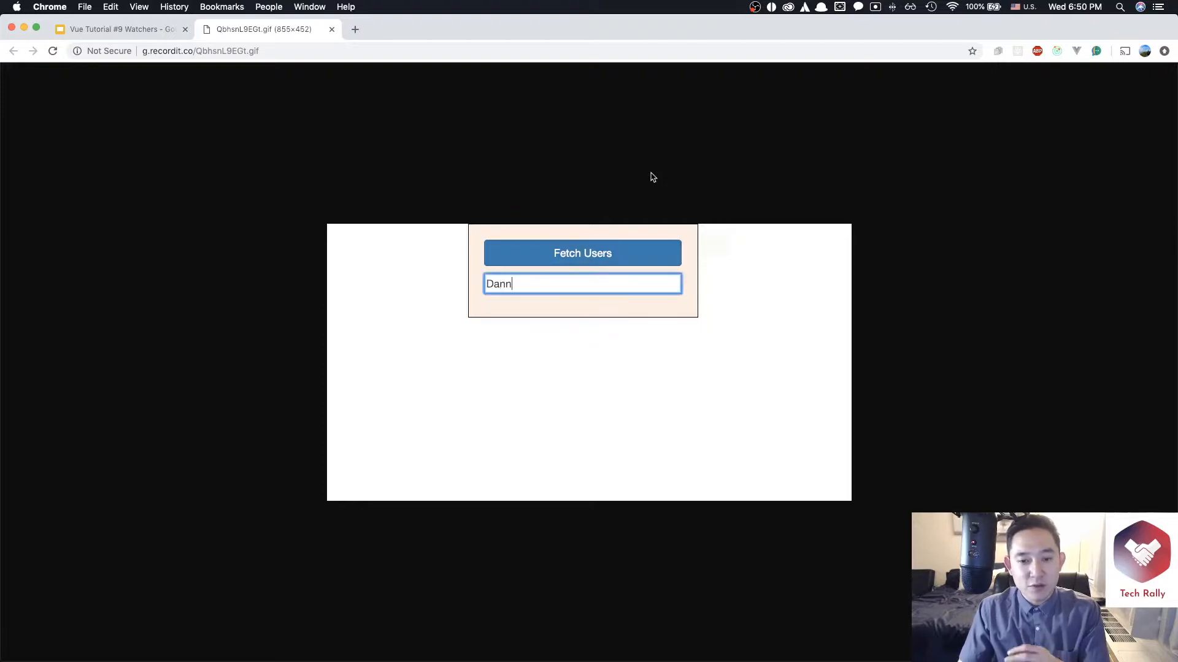
type("y")
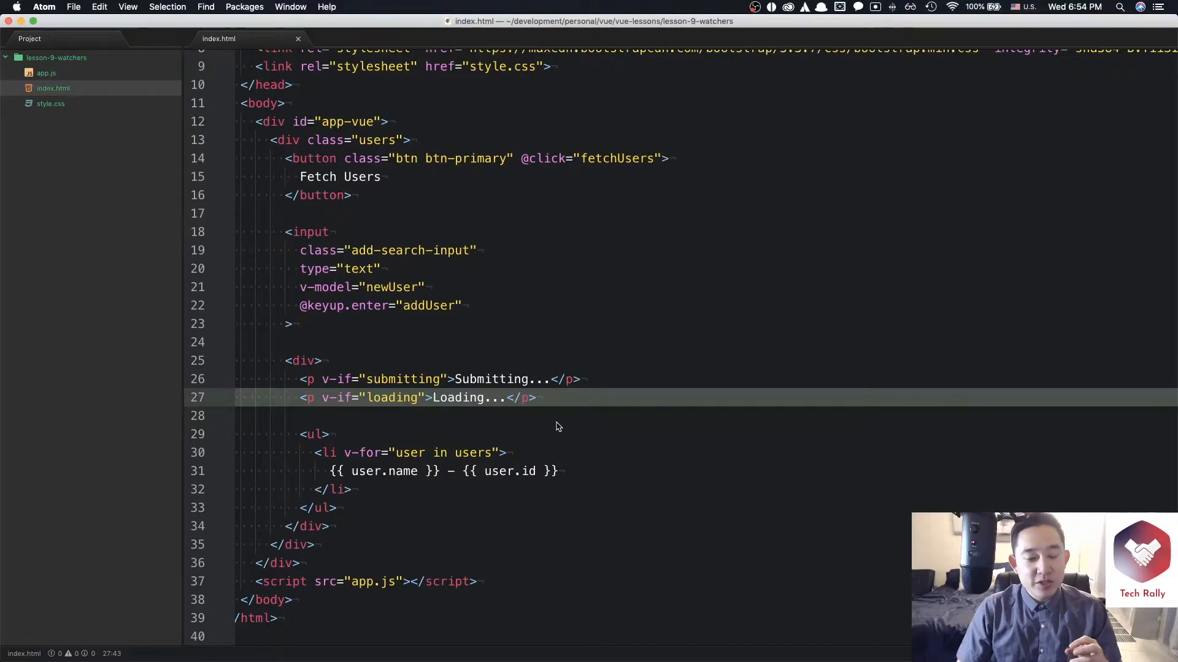
Add <p v-if="validName">Good to go</p> below the Loading paragraph in index.html.
left_click(536, 398)
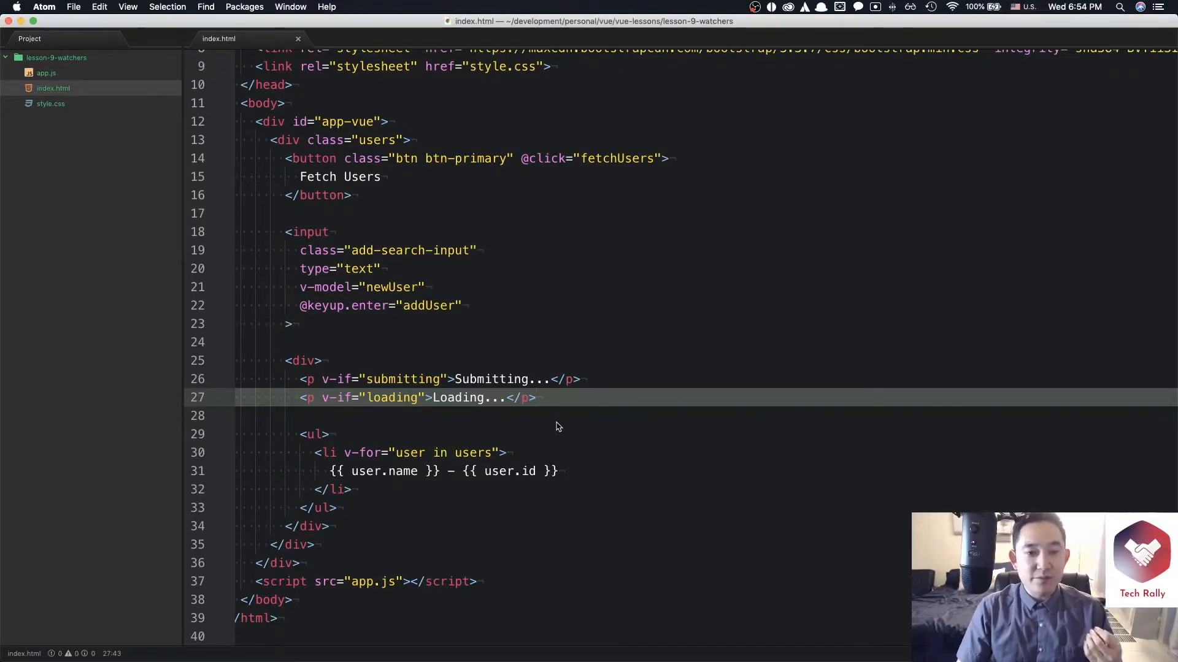
left_click(536, 398)
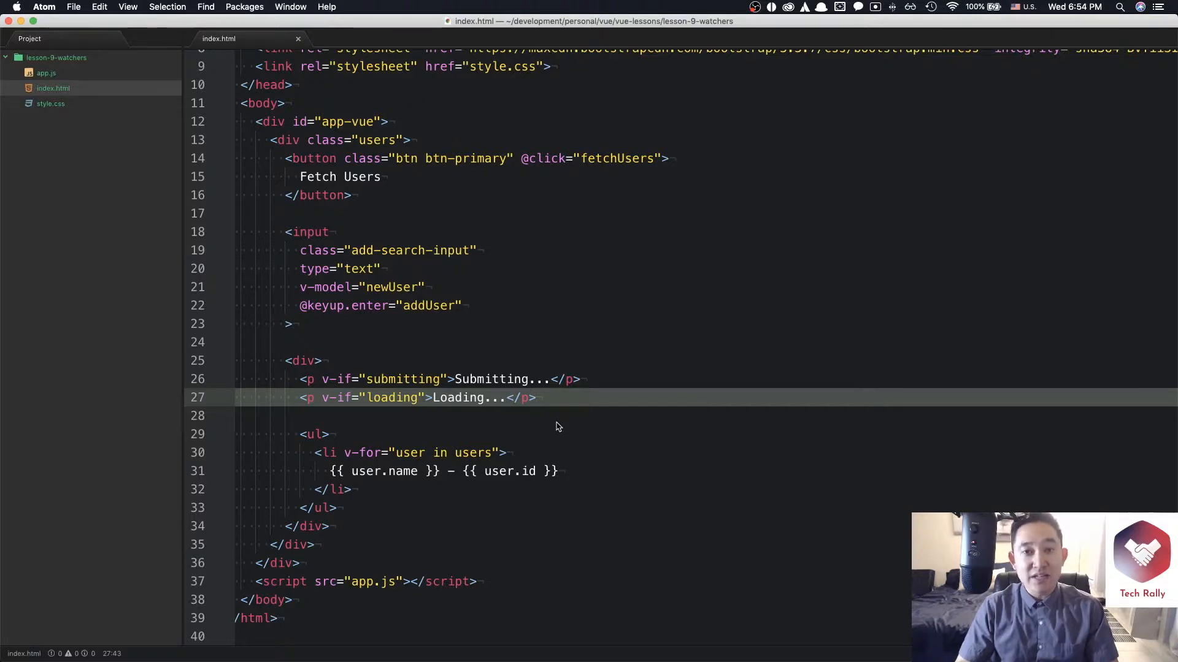
left_click(534, 398)
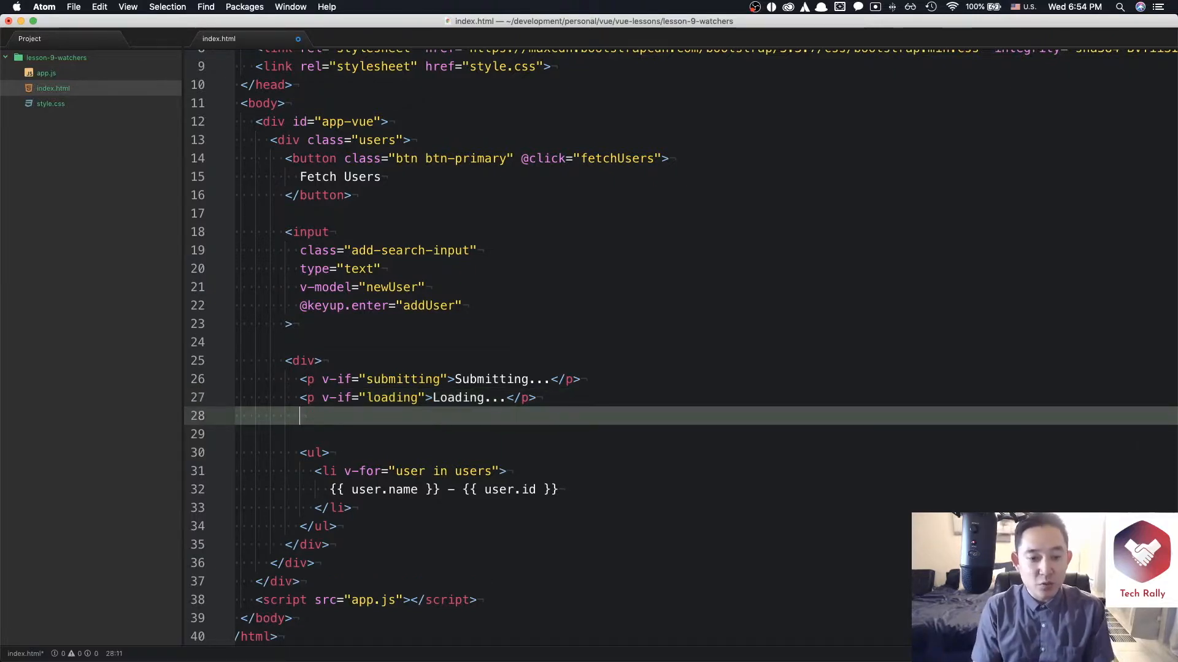
type("<p></p>")
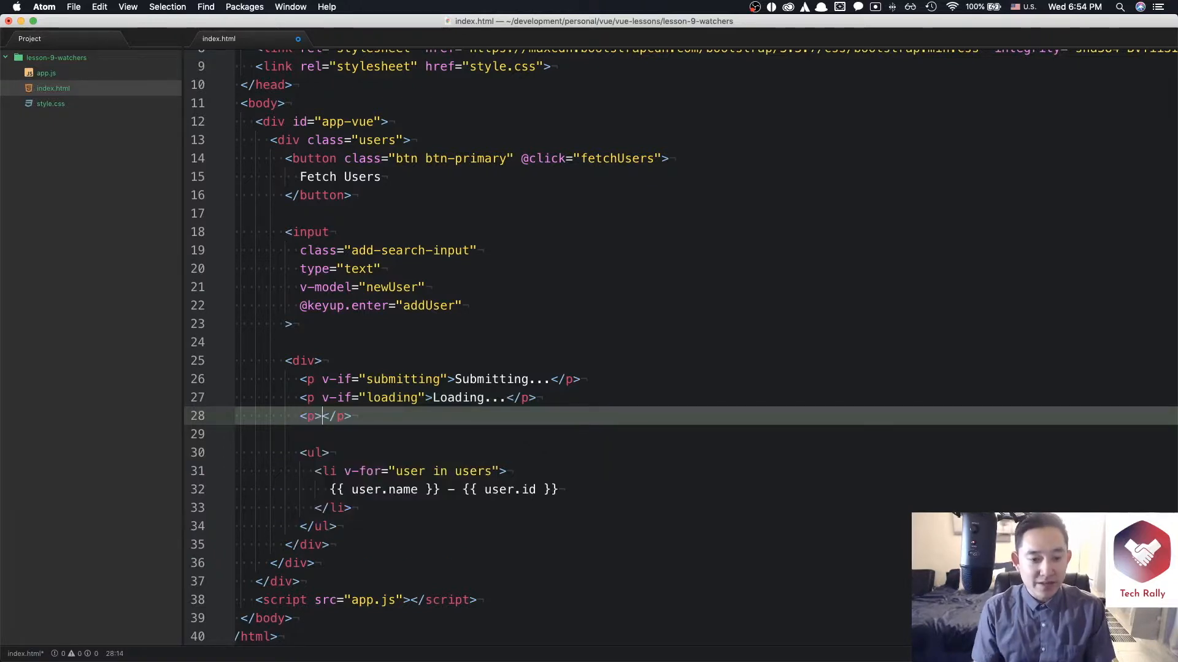
type("v-if")
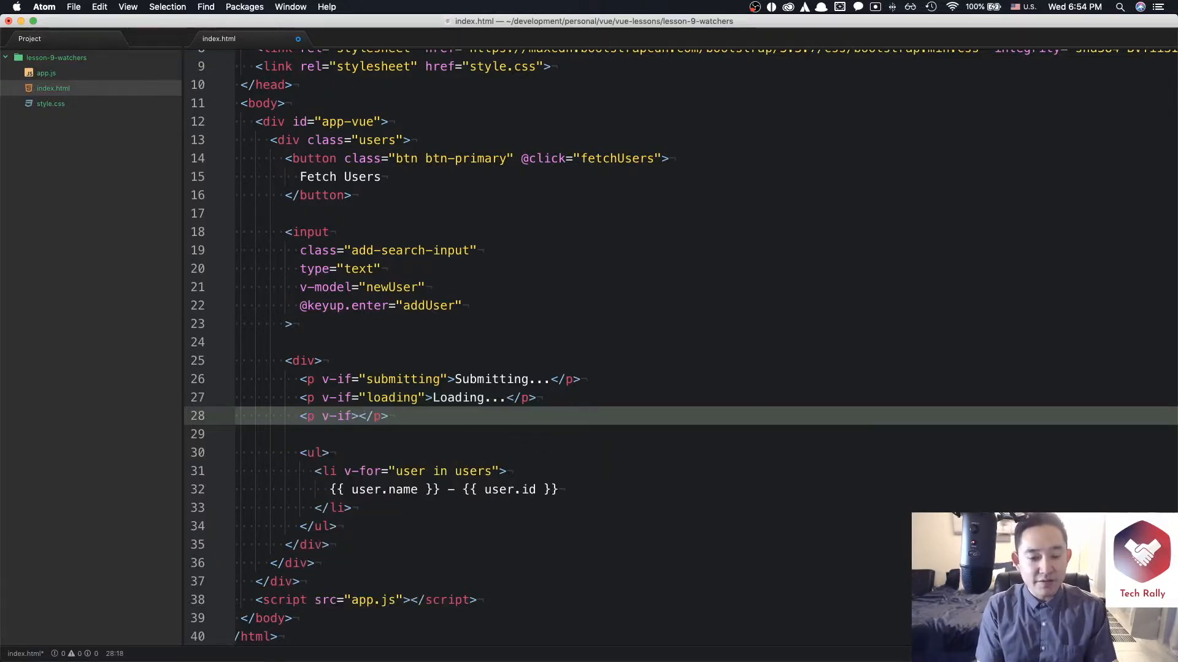
type("\"\"")
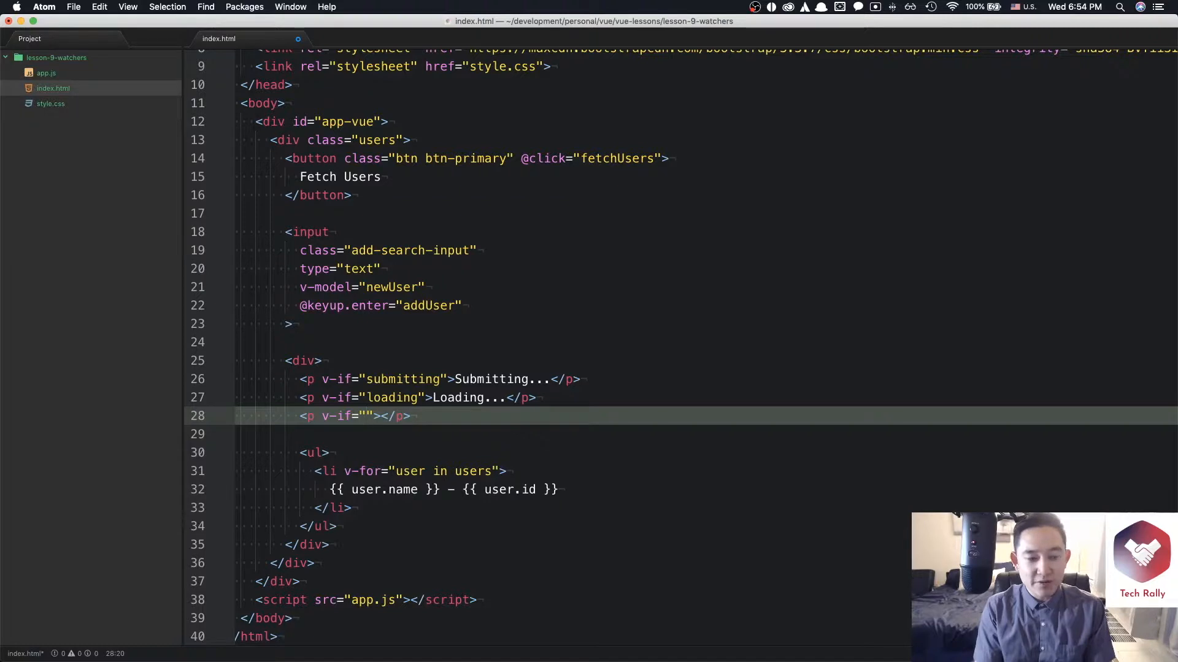
type("validNa")
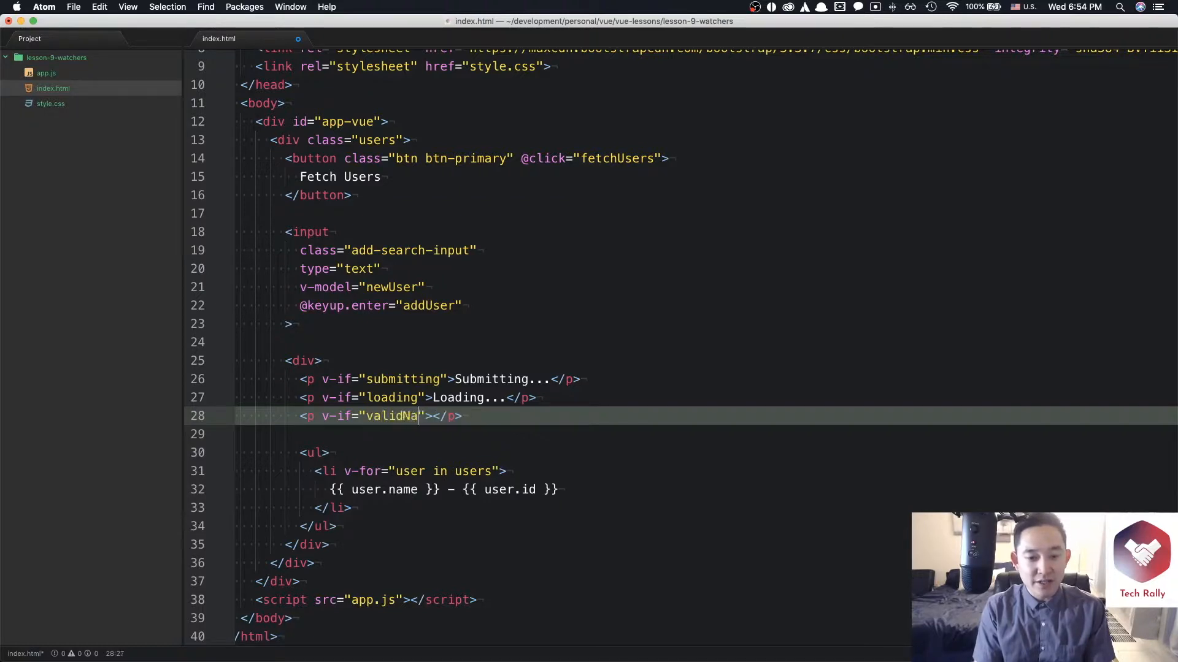
type("me")
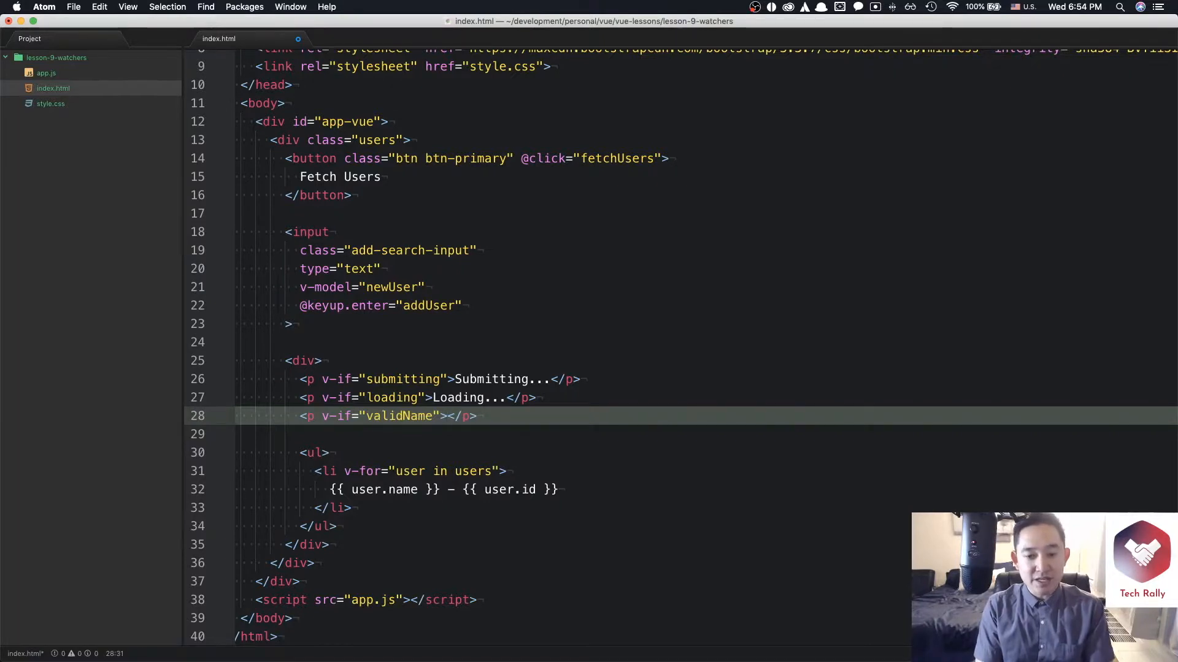
type("Good to go")
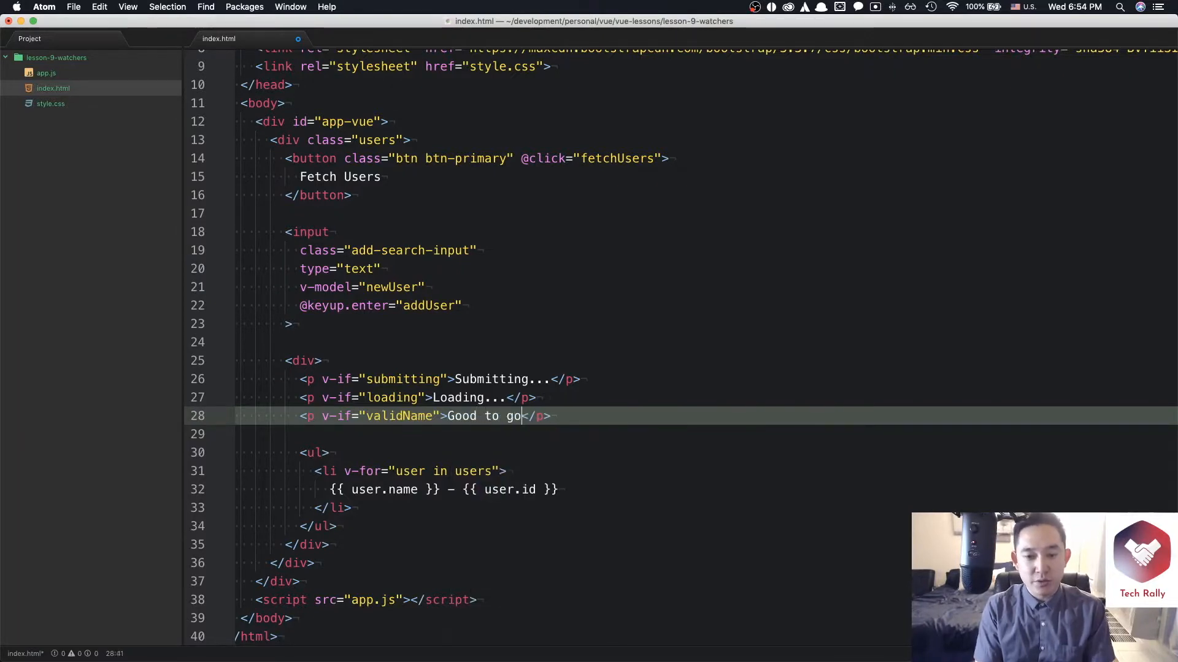
Finish the 'Good to go!' text and add validName: false to the data in app.js.
type("!")
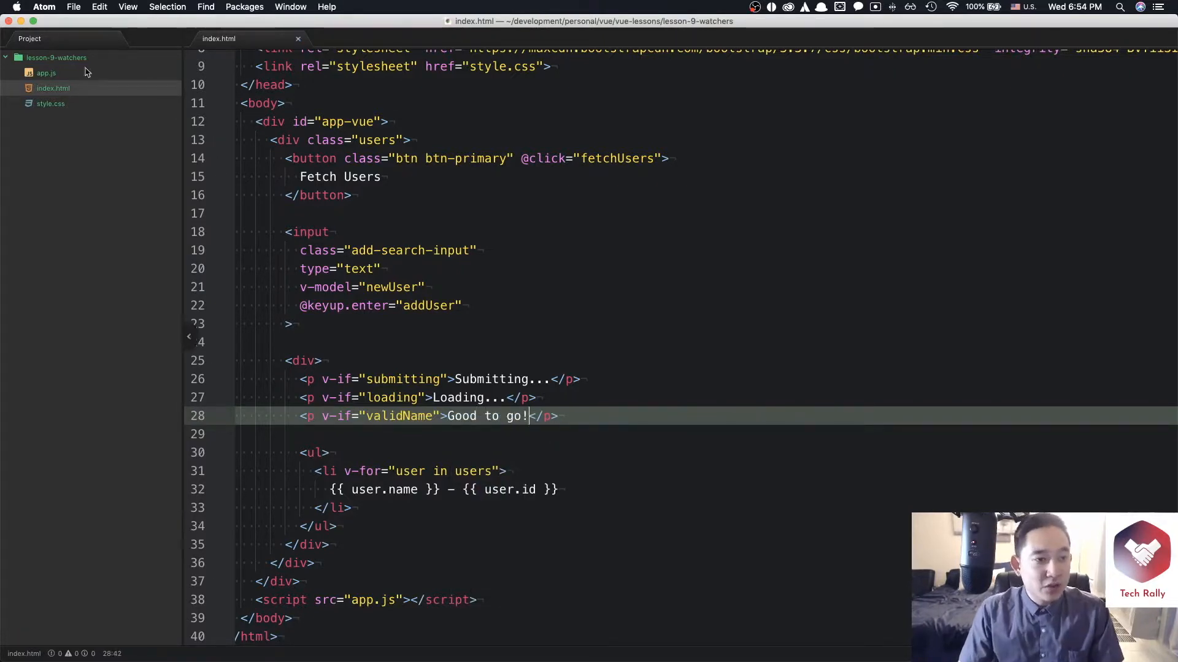
left_click(46, 73)
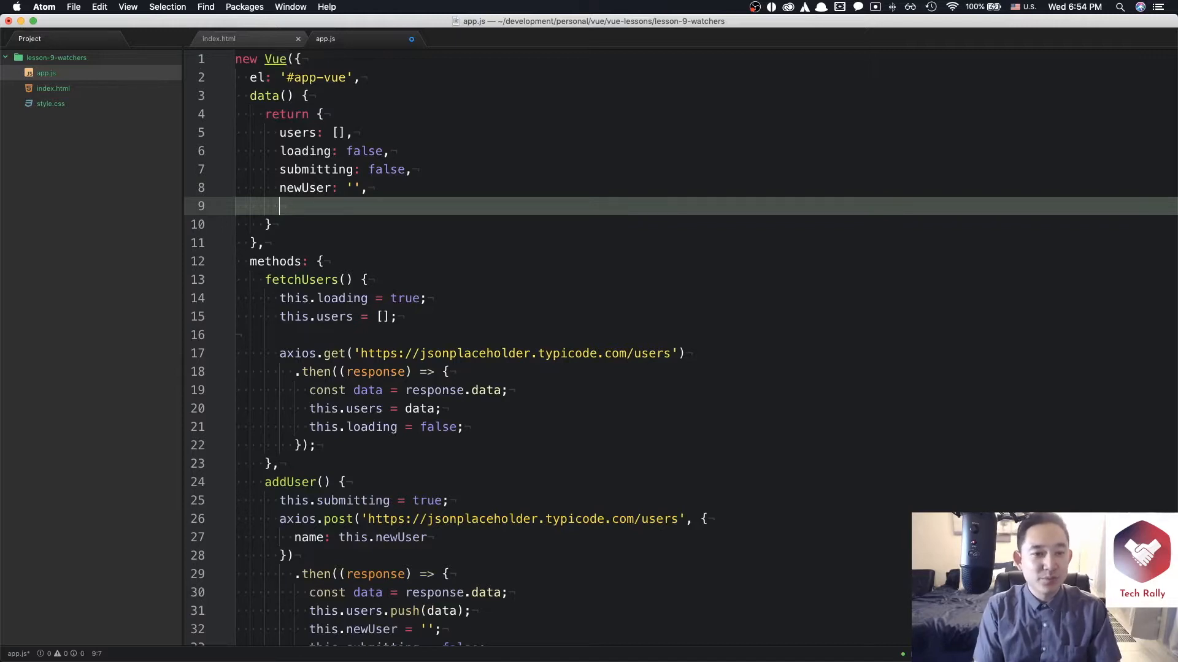
type("validName: f")
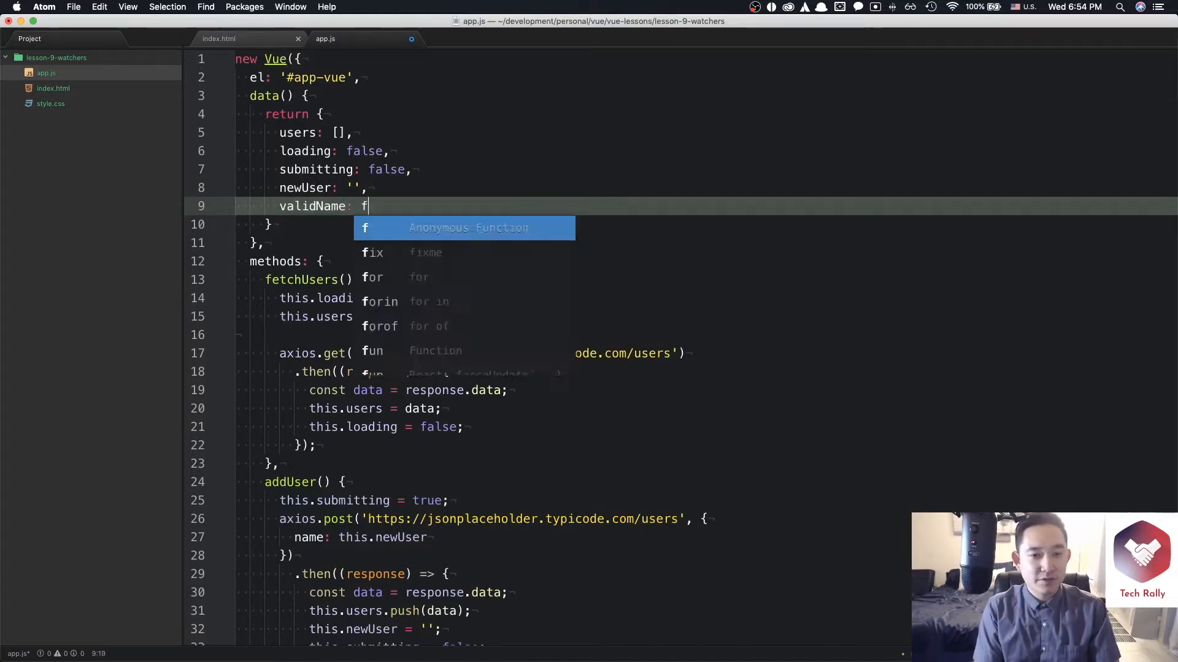
type("alse,")
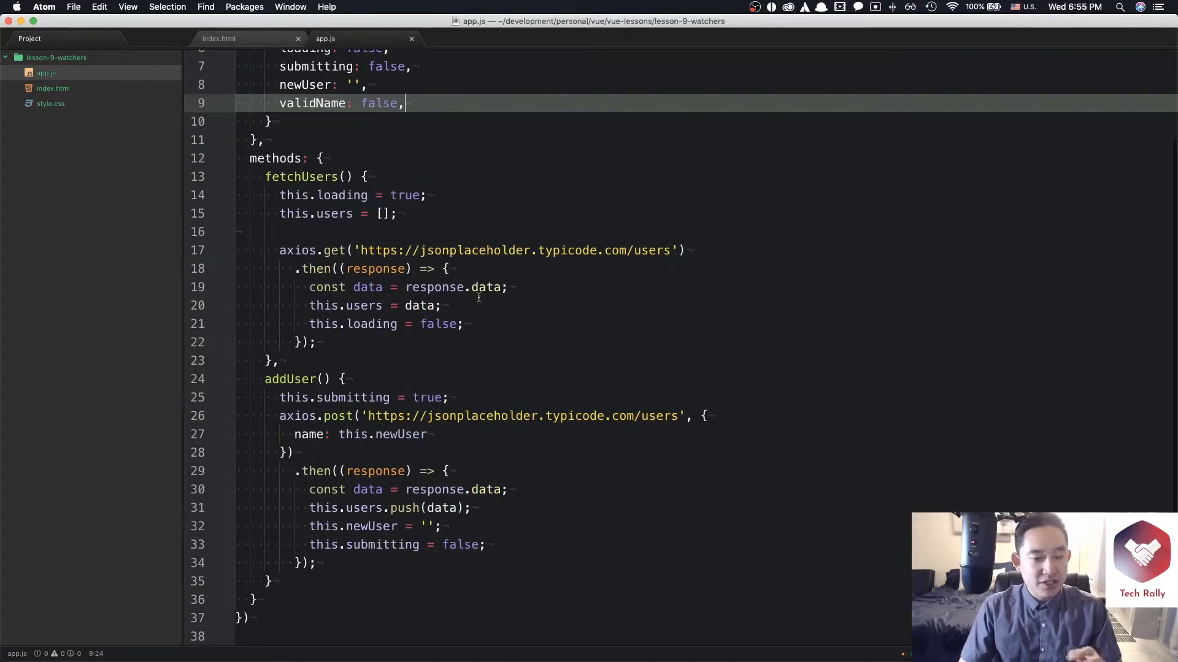
scroll("up", 3)
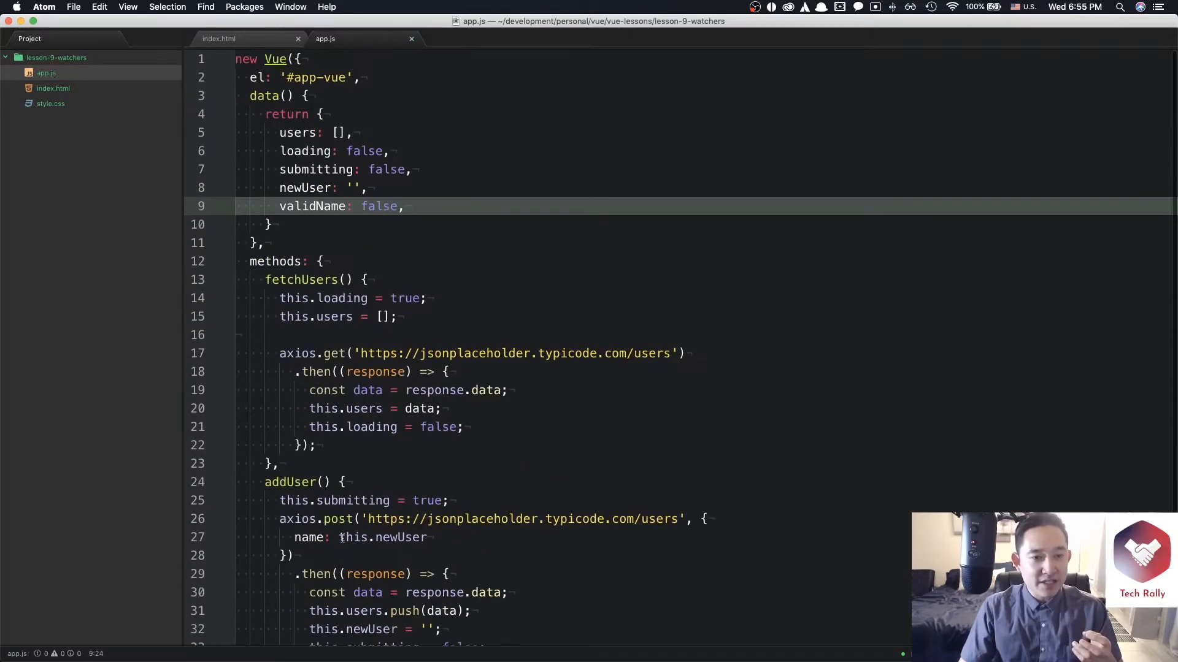
scroll("down", 3)
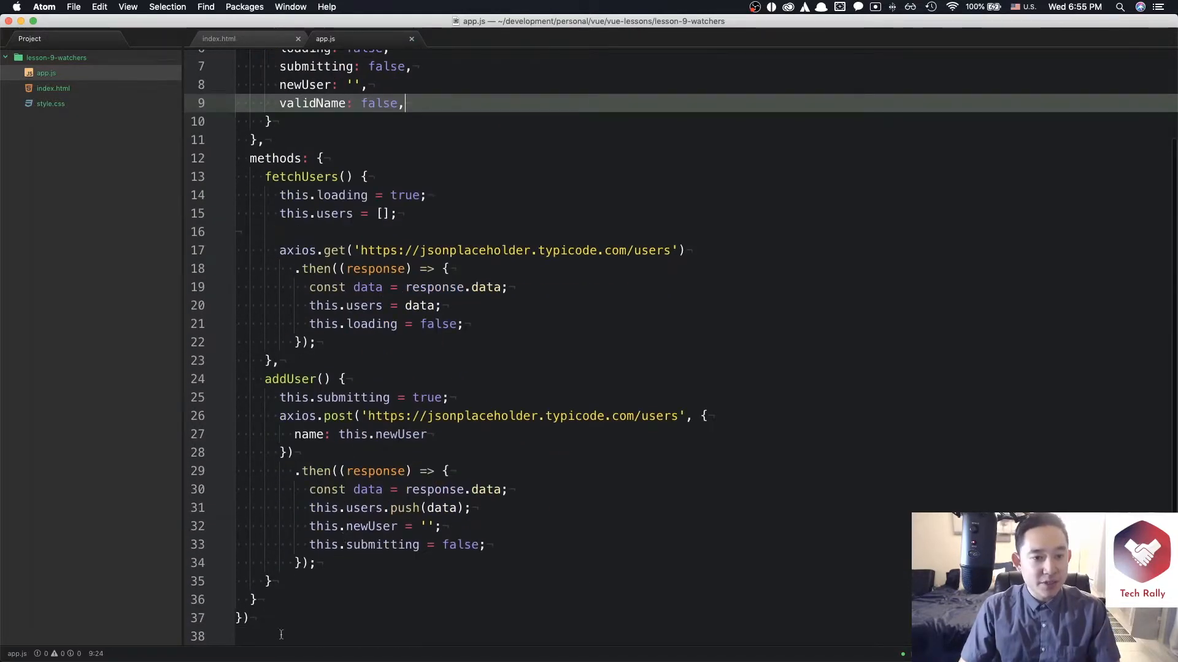
Add an empty watch block after the methods block in app.js.
left_click(259, 600)
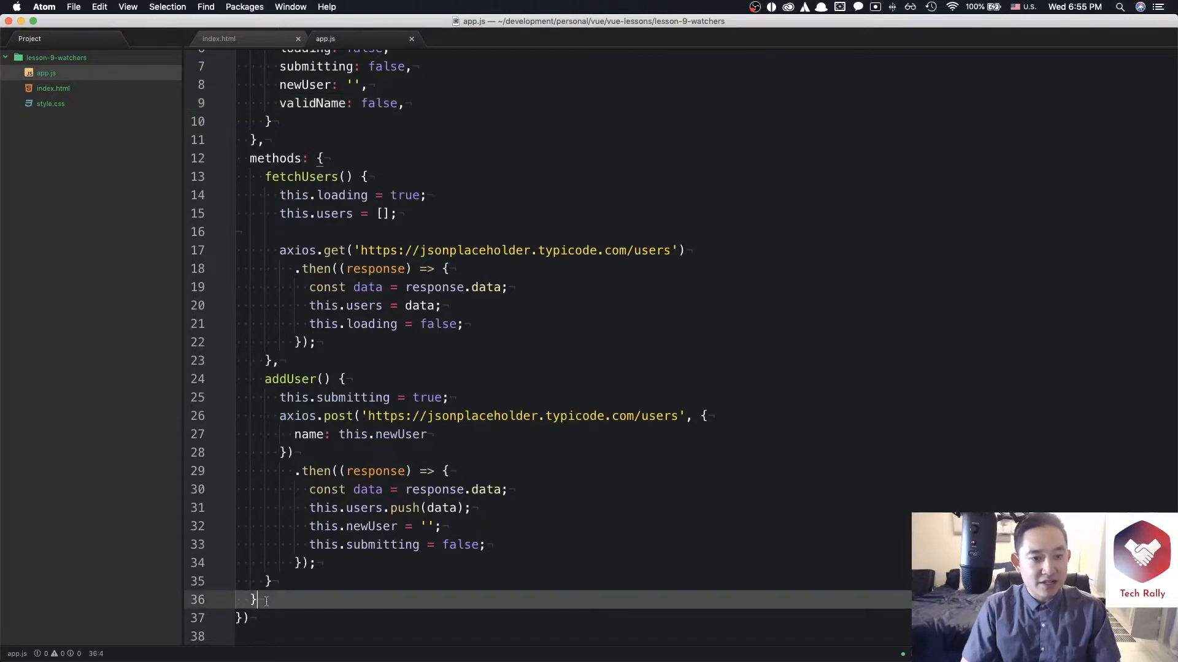
type(",")
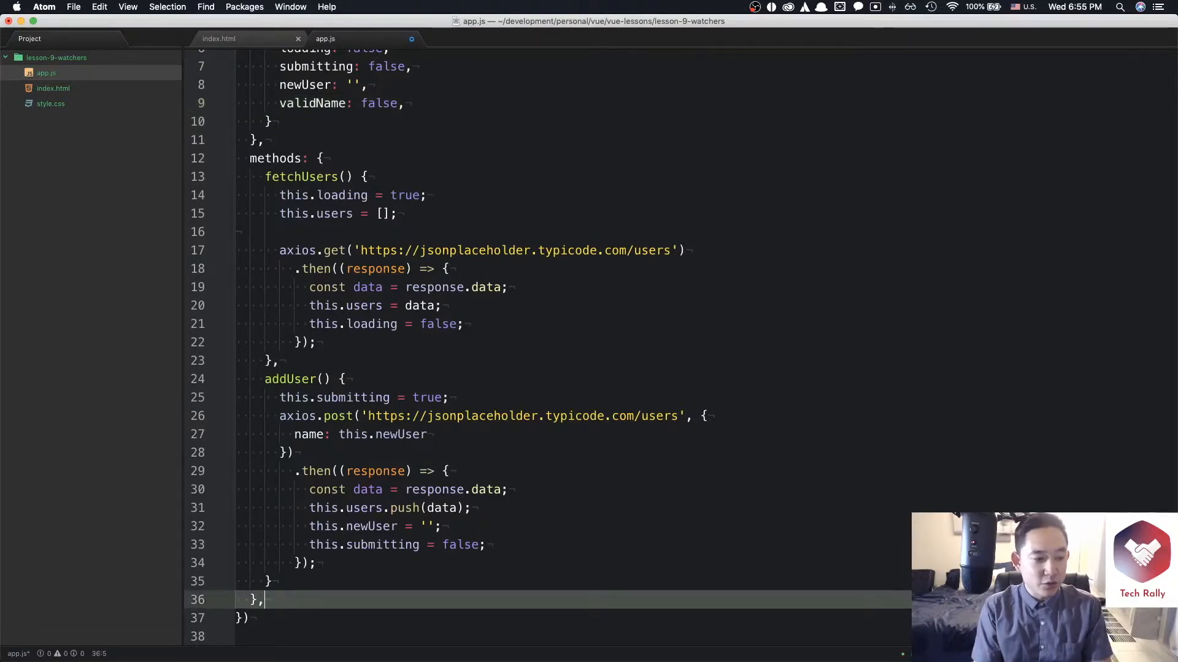
type("watch: {")
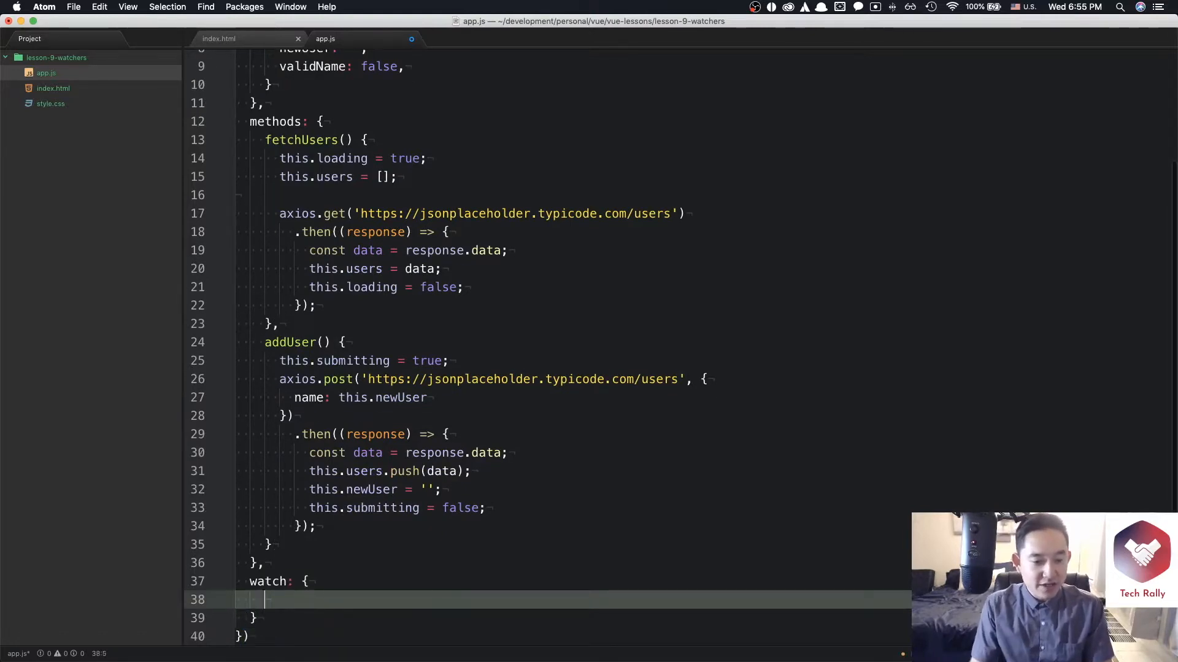
scroll("up", 3)
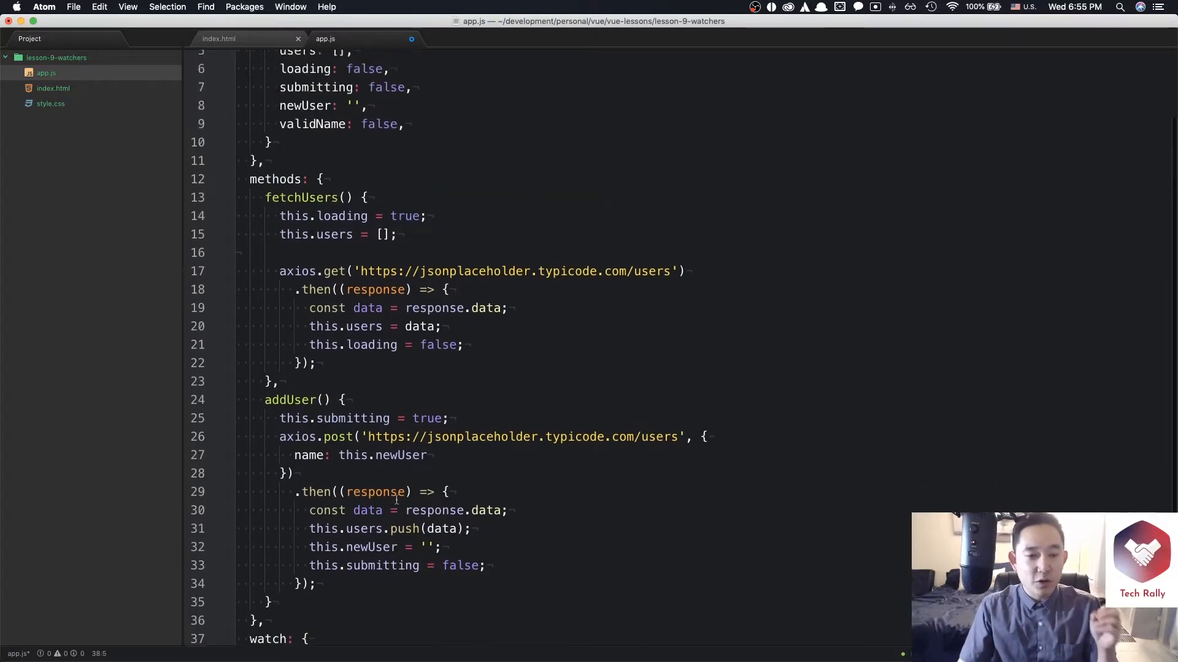
scroll("up", 3)
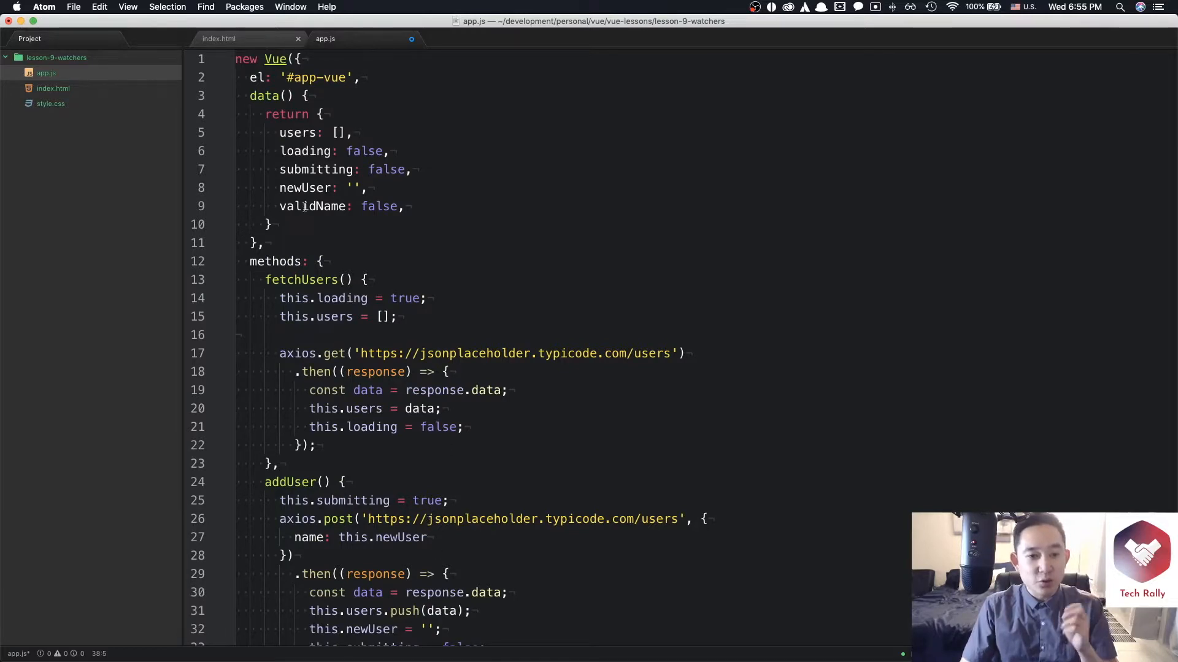
scroll("down", 3)
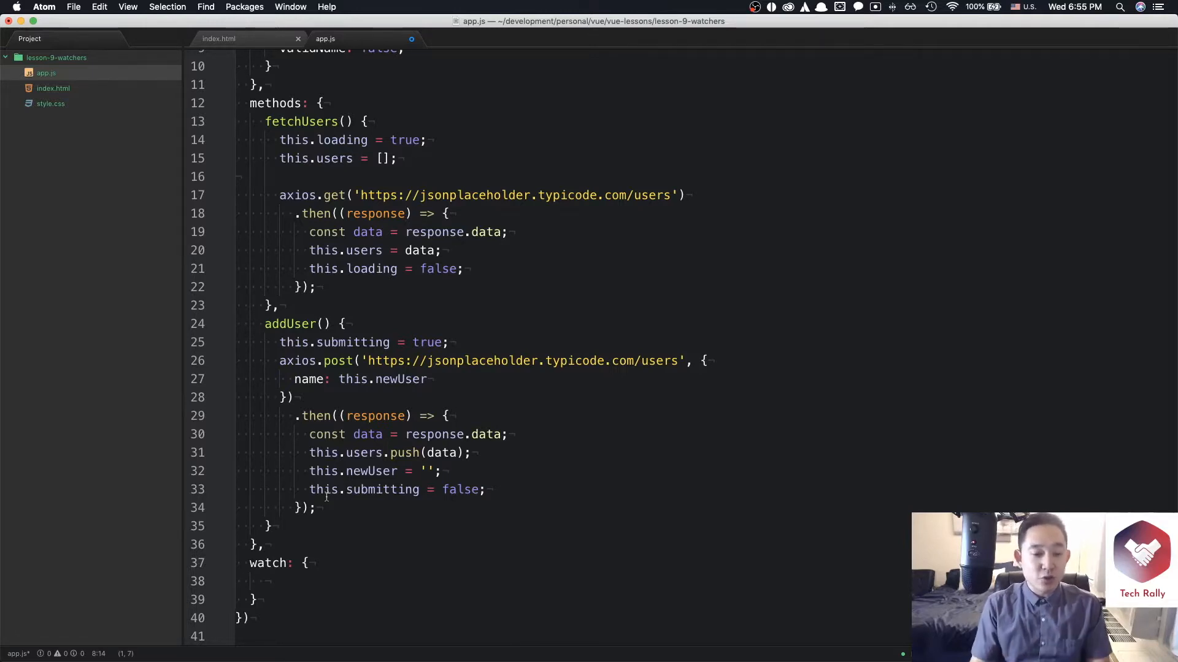
Write a newUser watcher on newValue that sets this.validName true when length > 5.
left_click(279, 580)
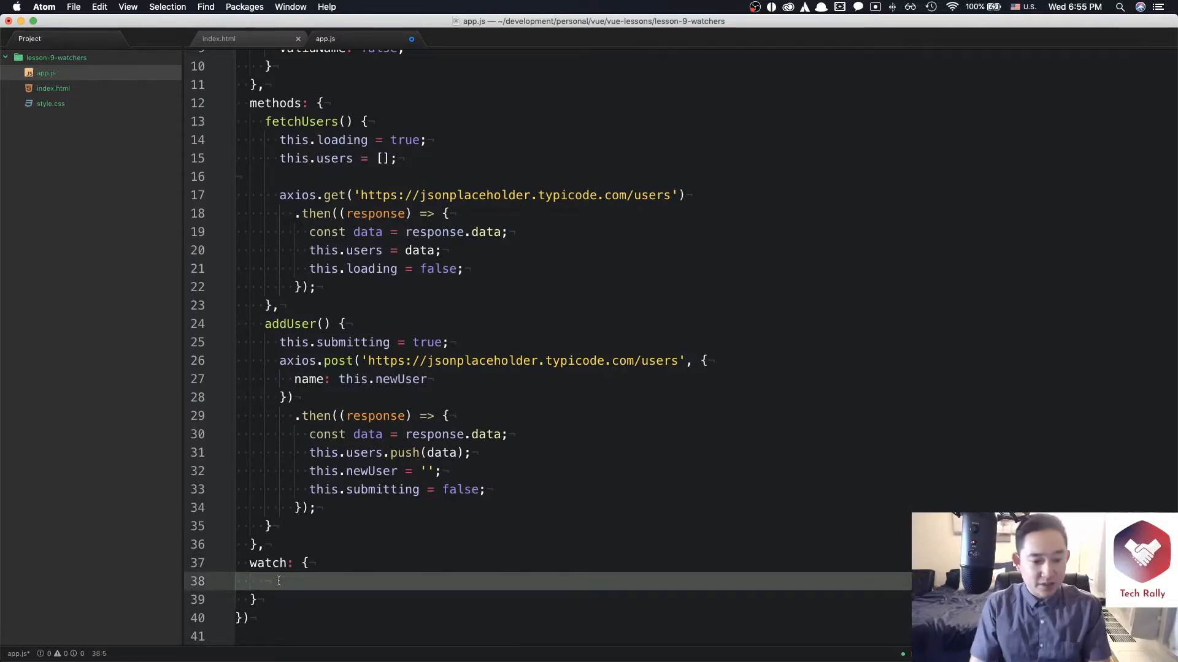
type("newUser:")
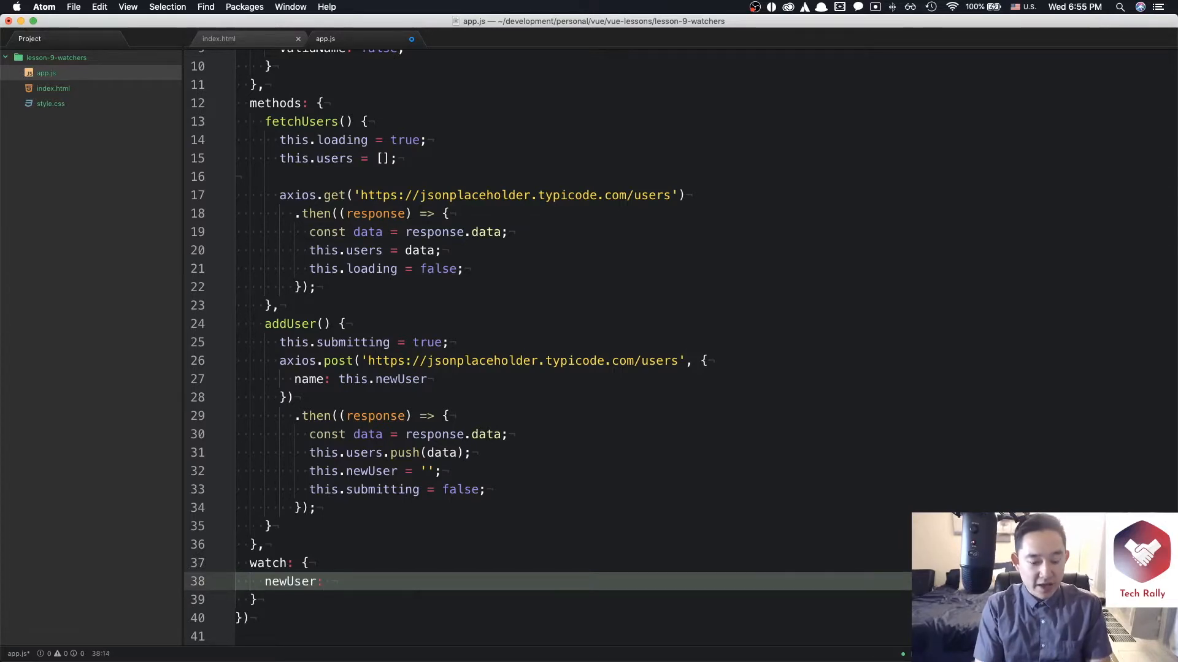
type("function(")
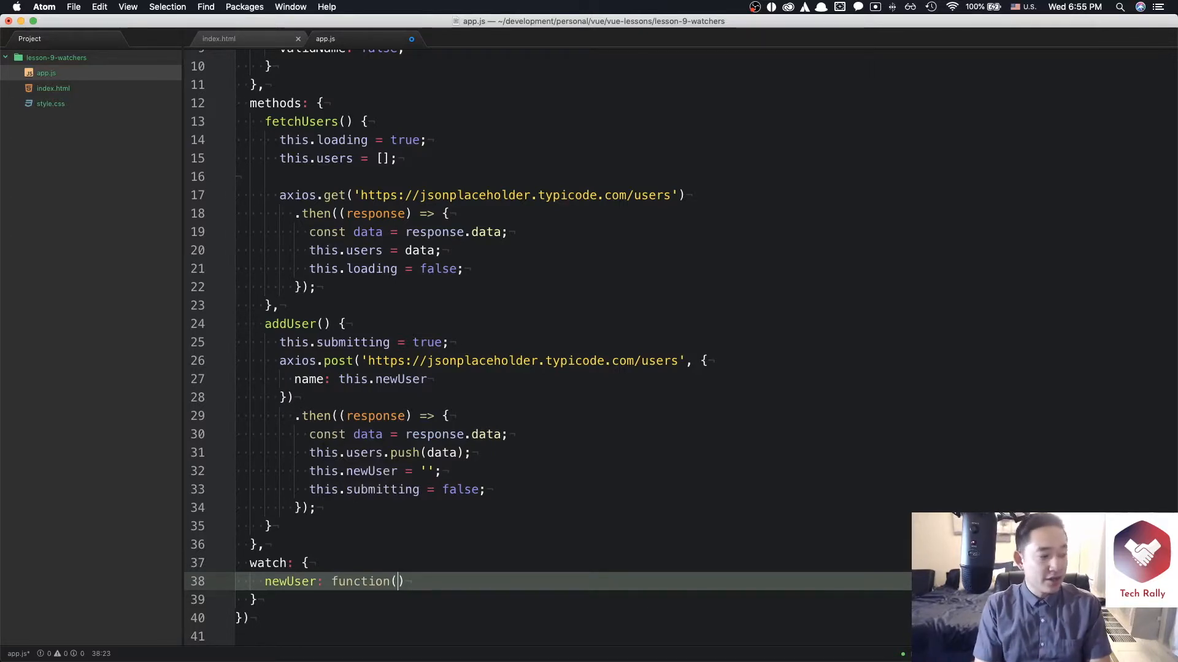
type("newValue, oldValue")
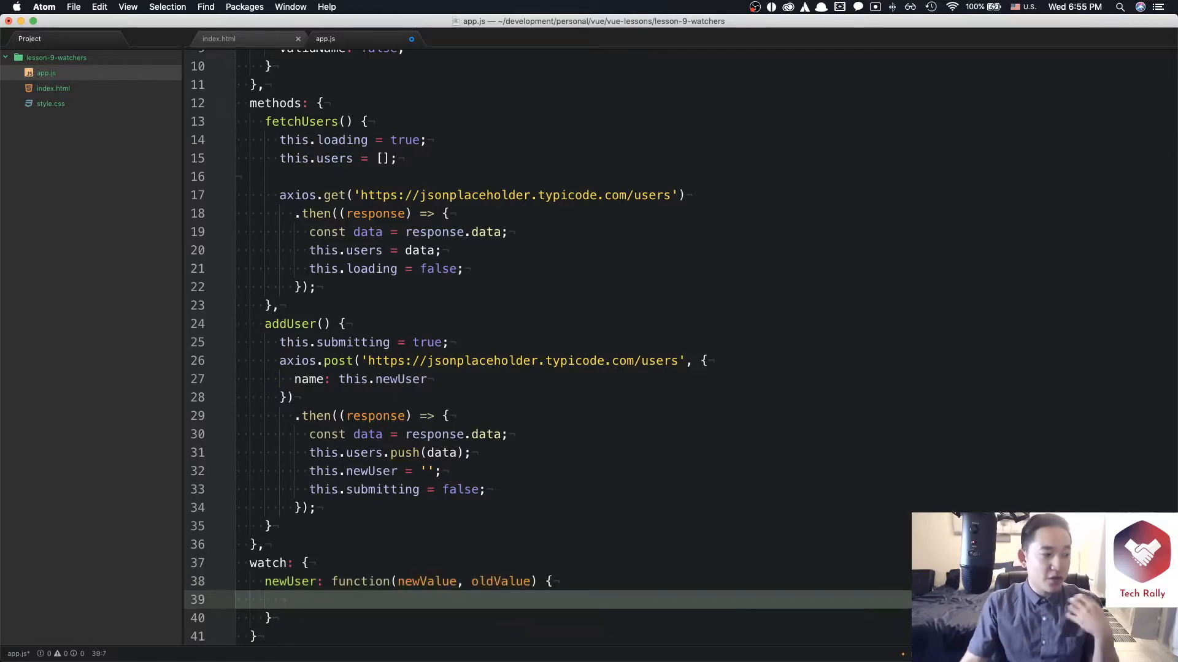
scroll("down", 3)
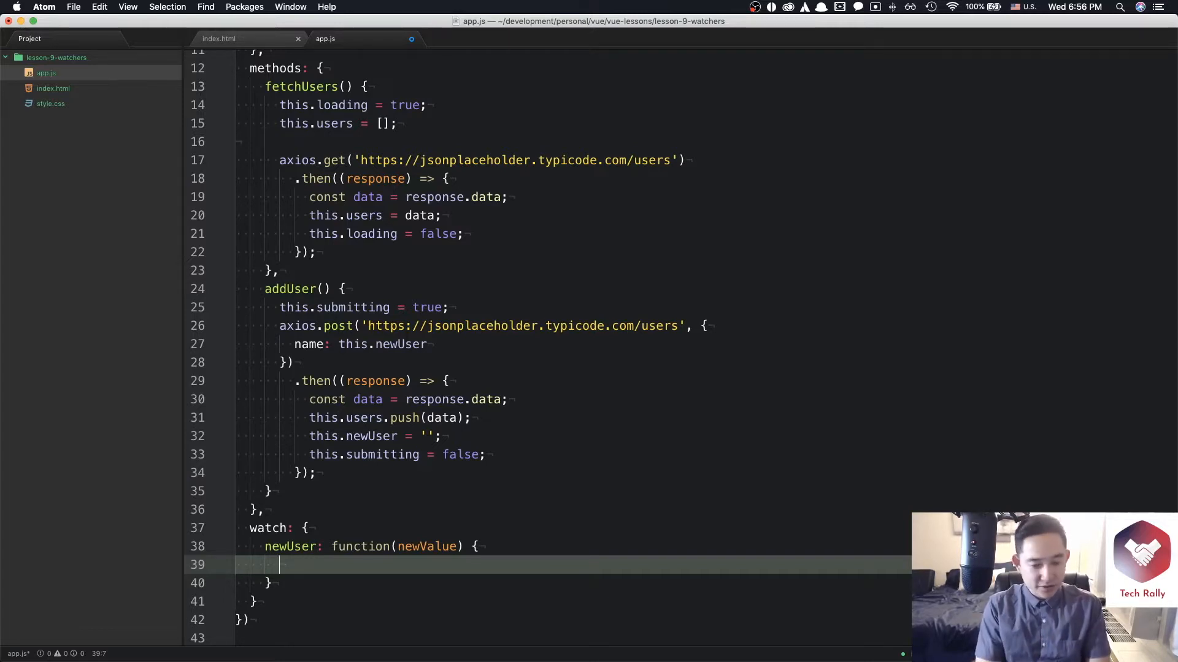
type("if (newValue.")
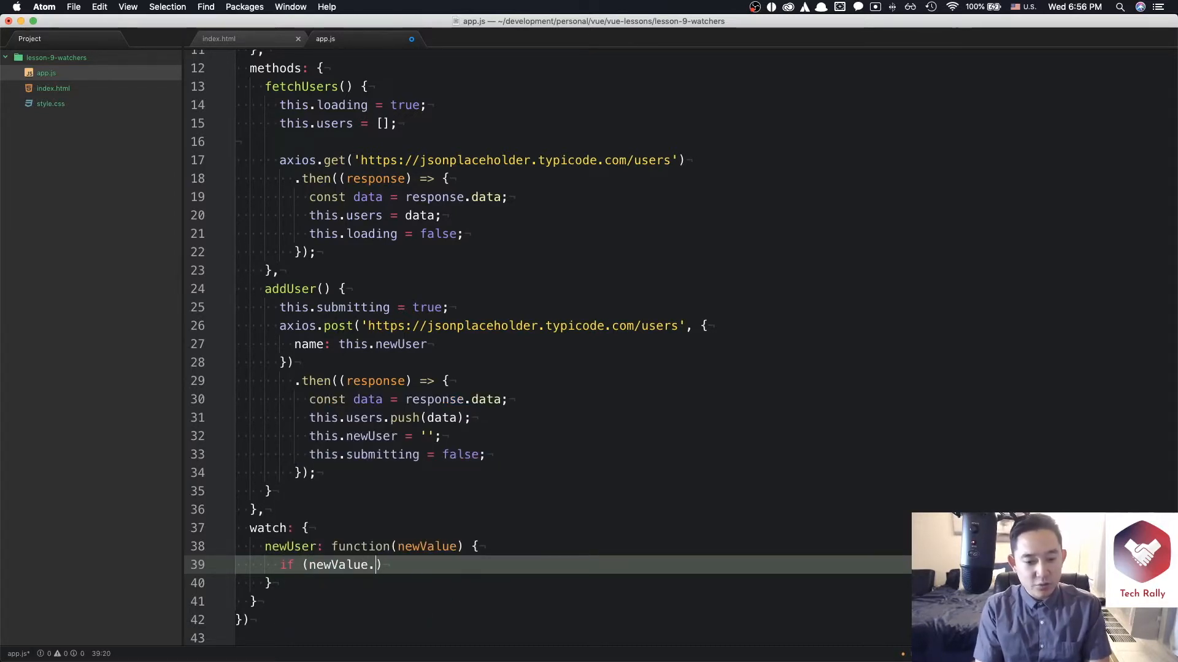
type("length")
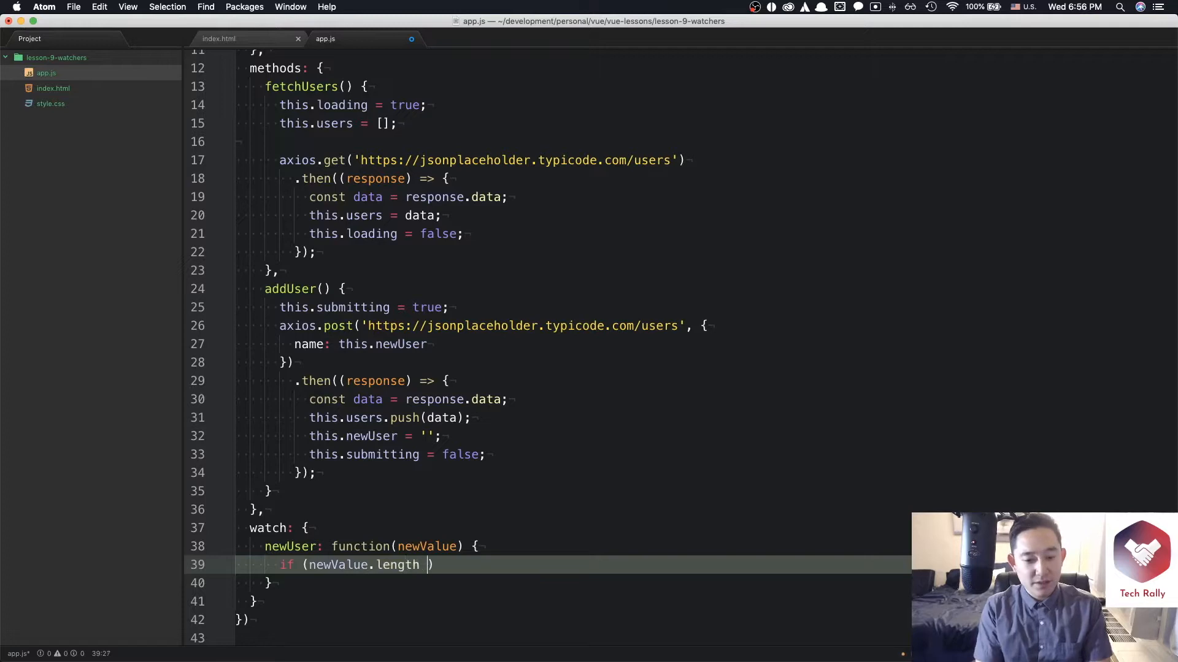
type("> 5) {")
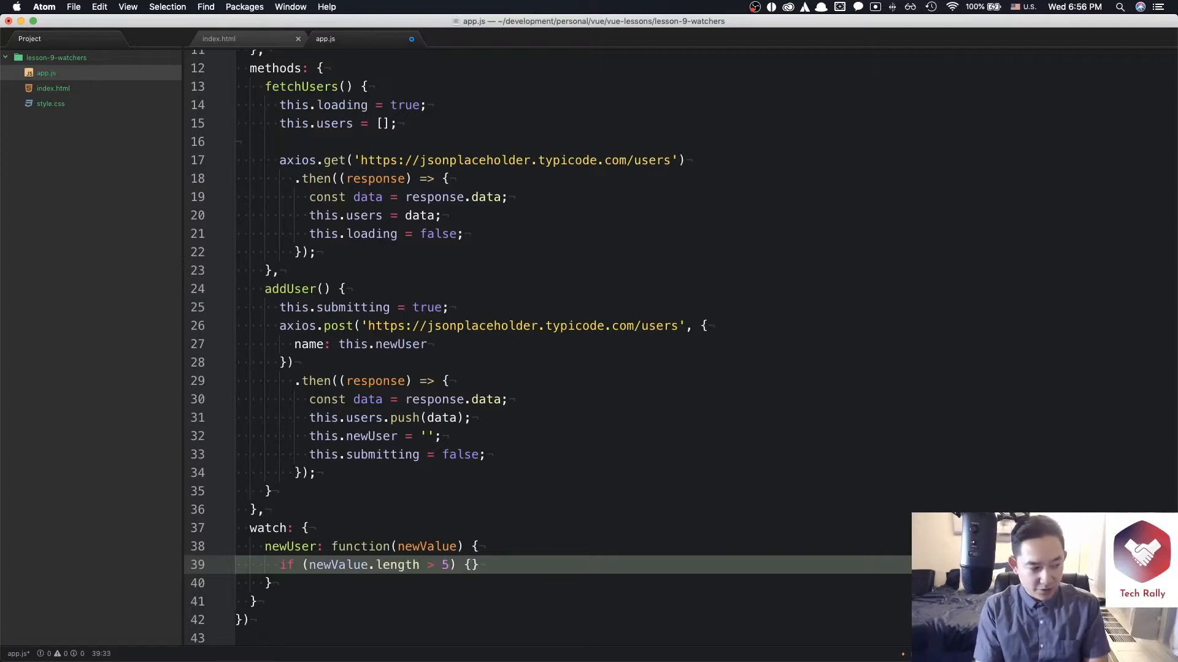
type("this.validName = true;")
type("} else if")
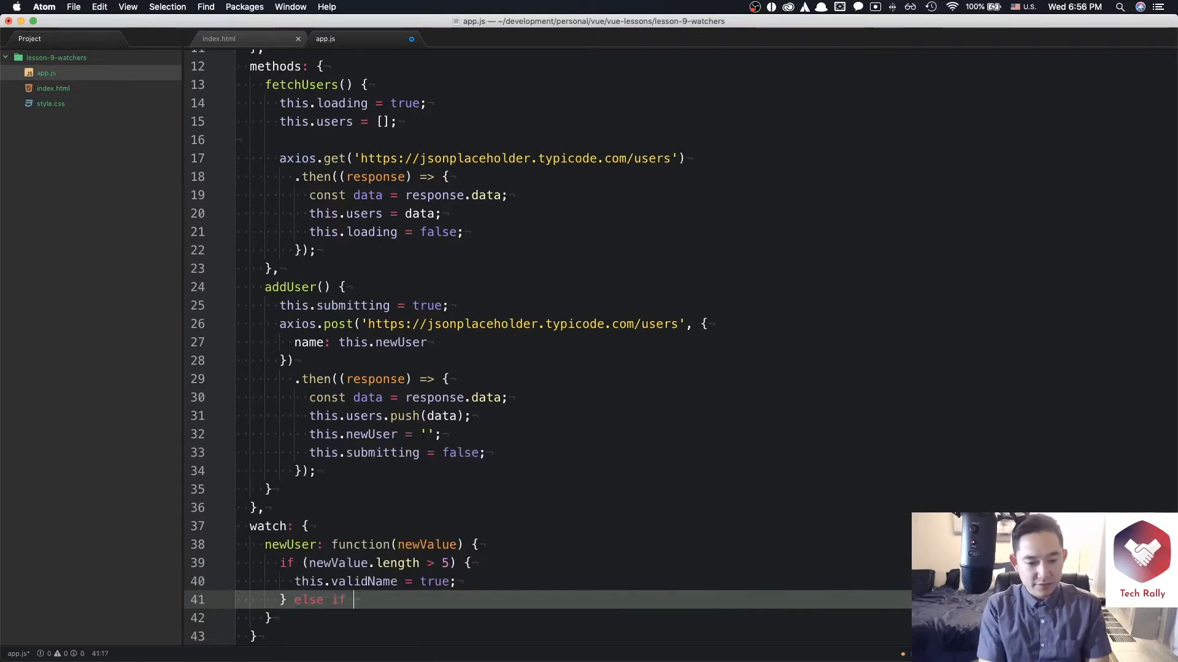
Add the else-if branch setting validName false when newValue.length <= 5, then review index.html.
type("(newValue.le")
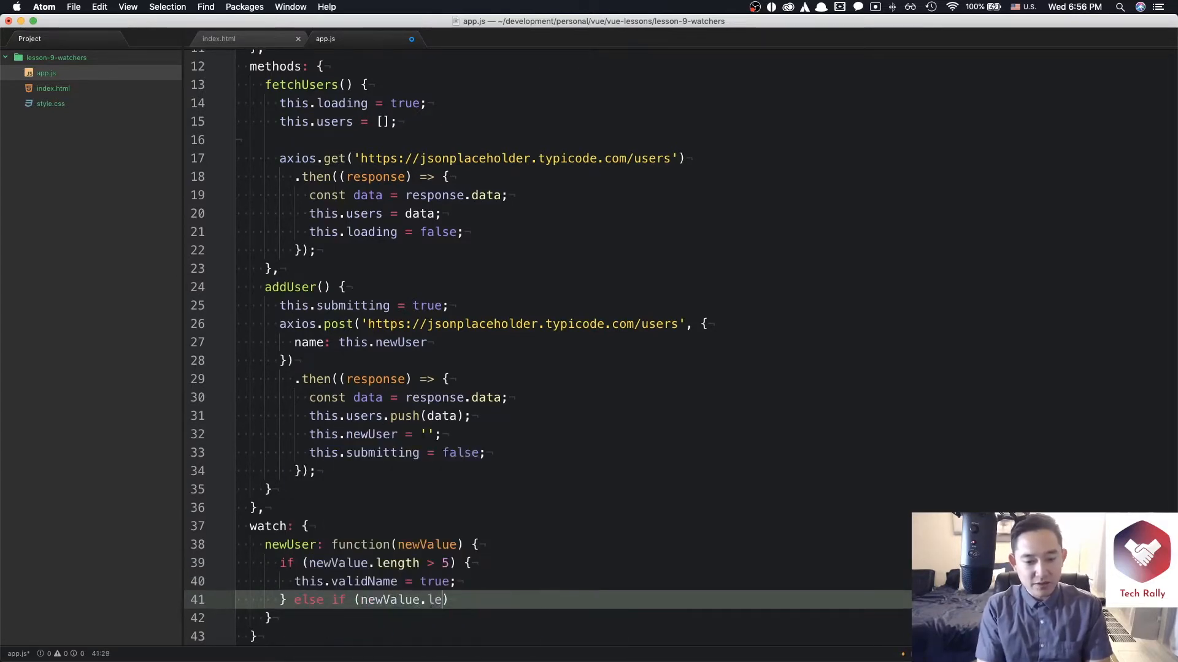
type("ngth <")
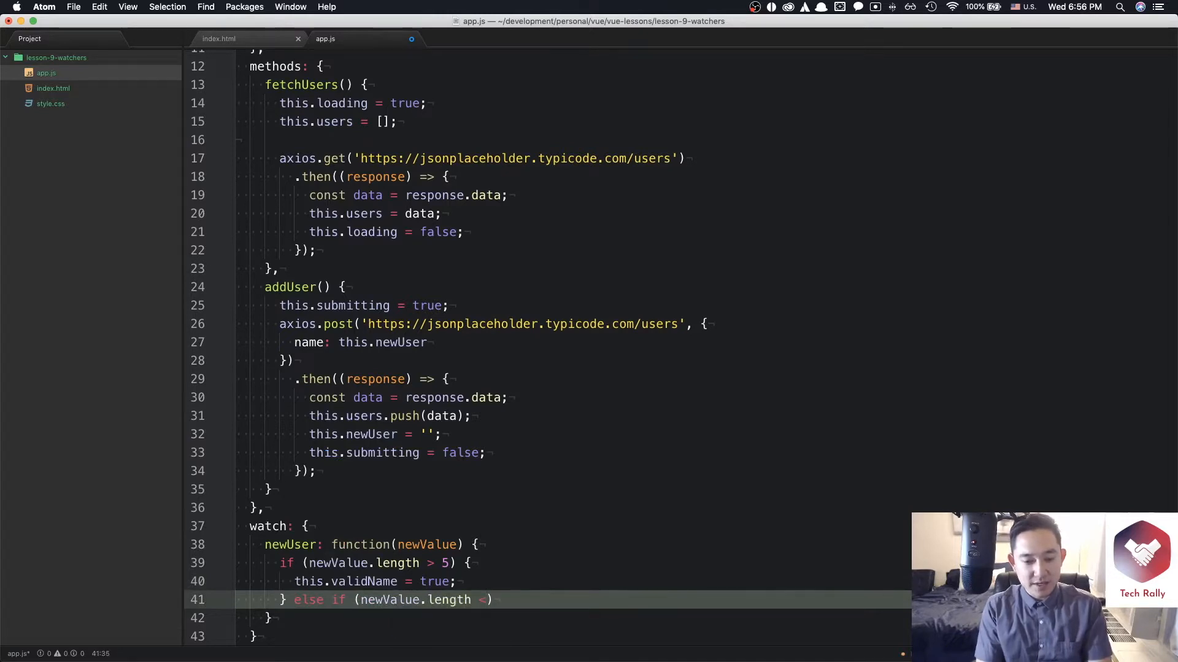
type("= 5")
type("this.validName")
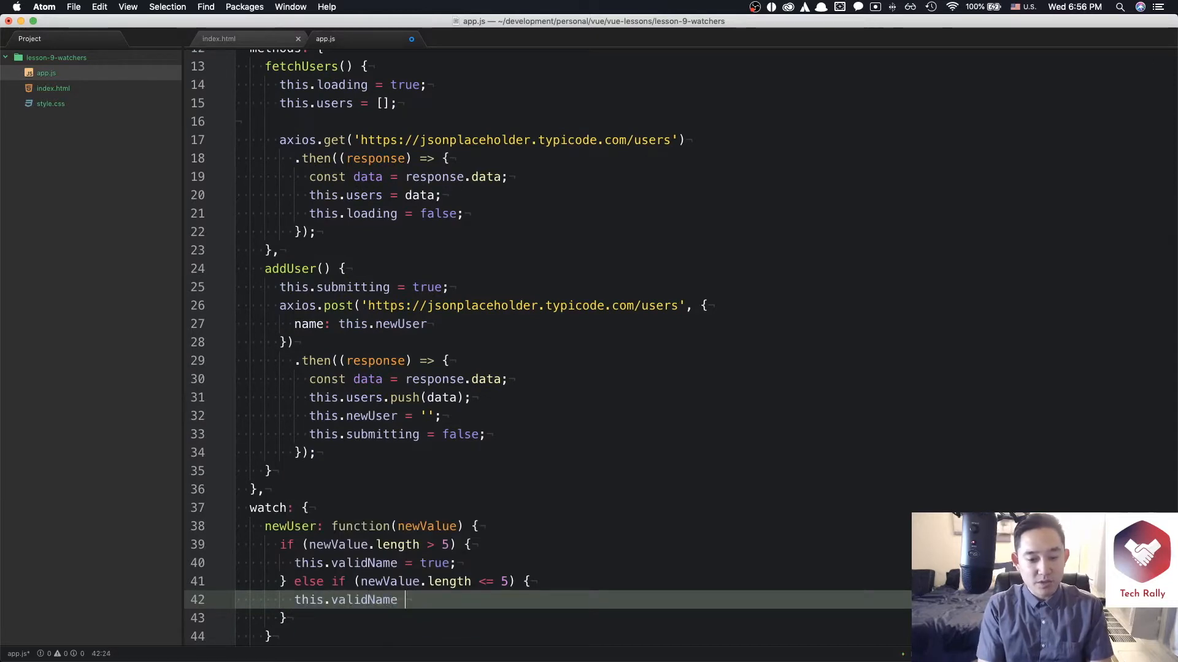
type("= false;")
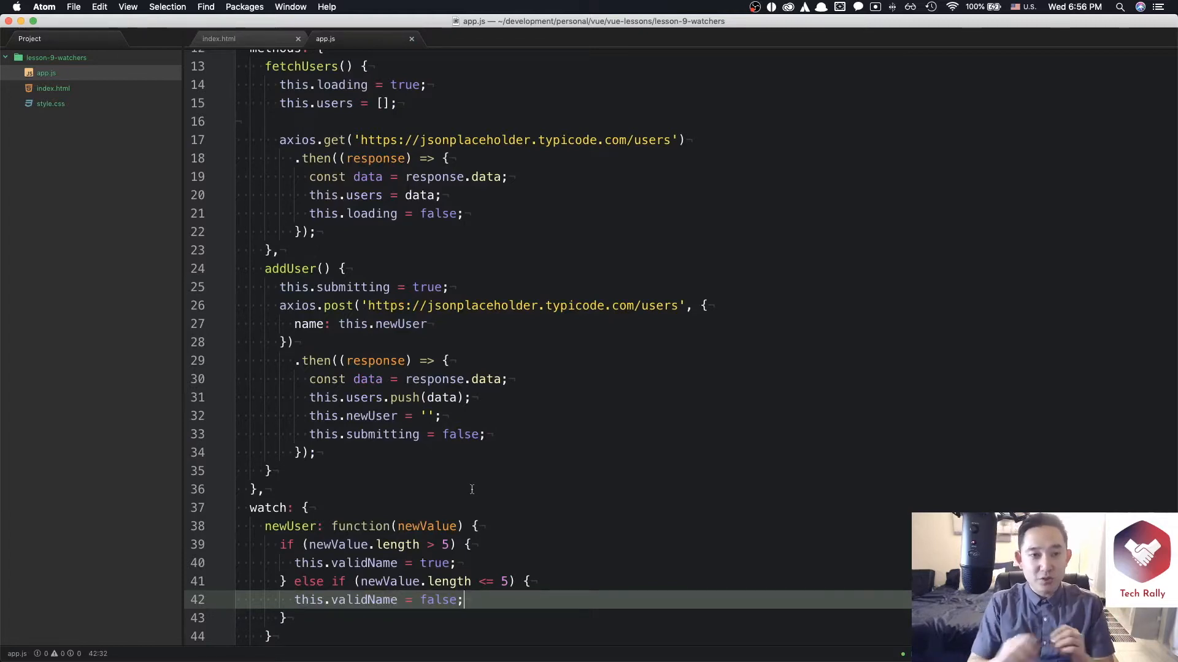
left_click(218, 38)
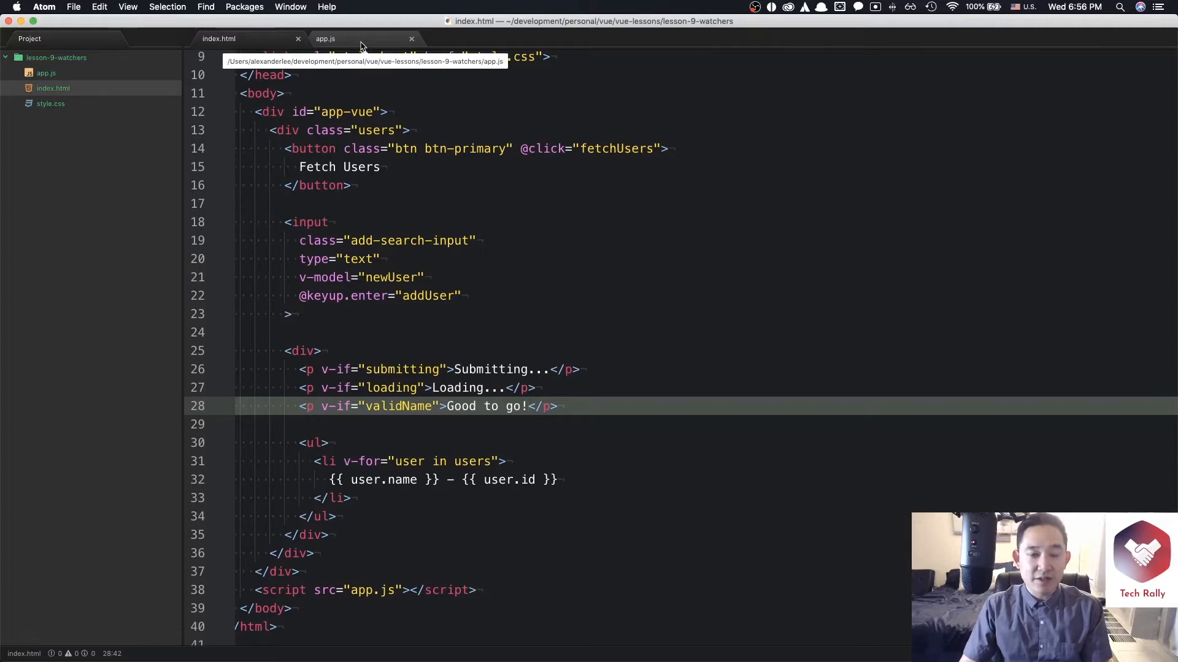
left_click(323, 38)
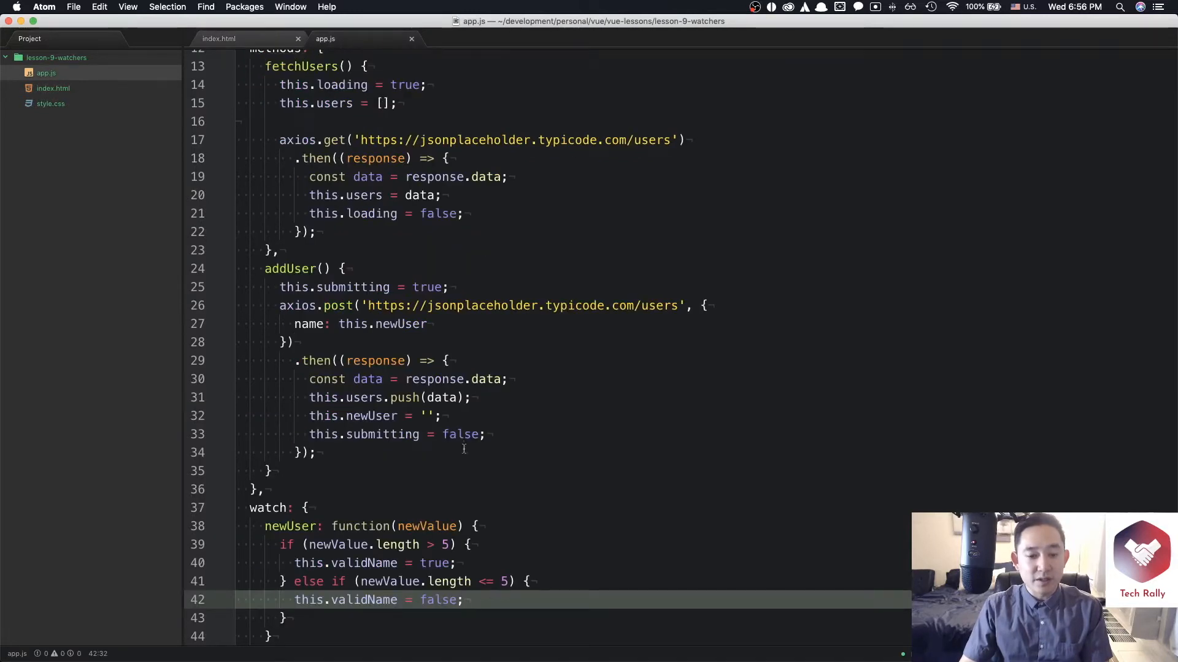
left_click(218, 38)
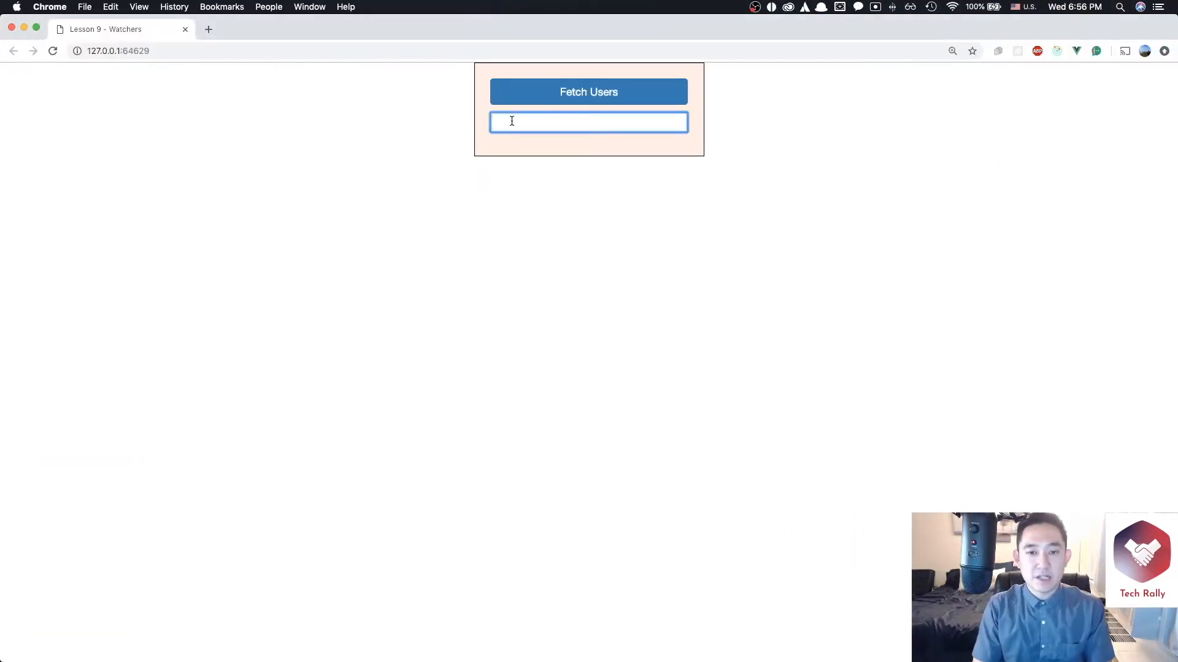
Test with a long name to see 'Good to go!', fetch the users, then enter the short name 'Alex'.
type("Alex")
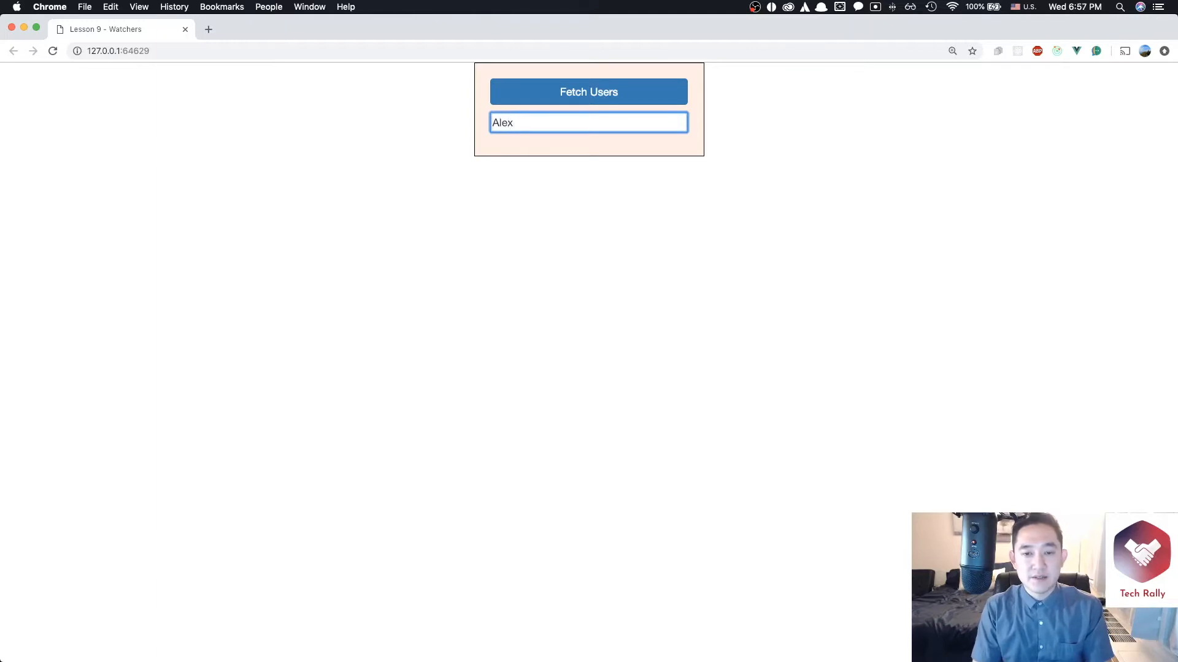
type("Le")
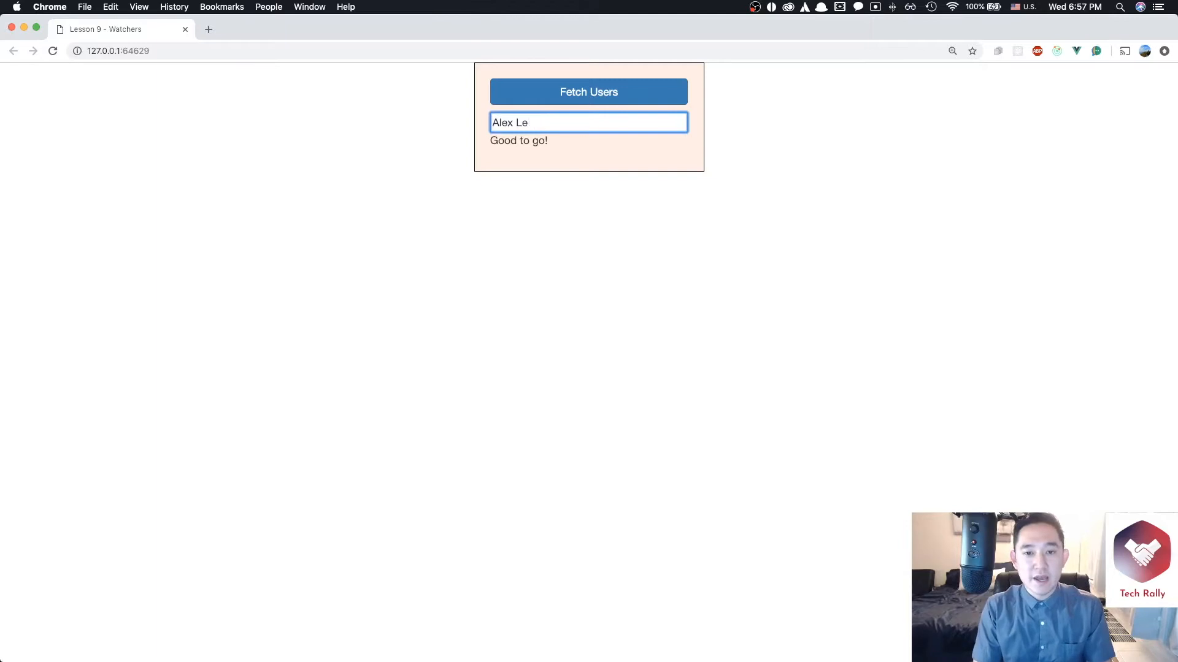
key("Backspace")
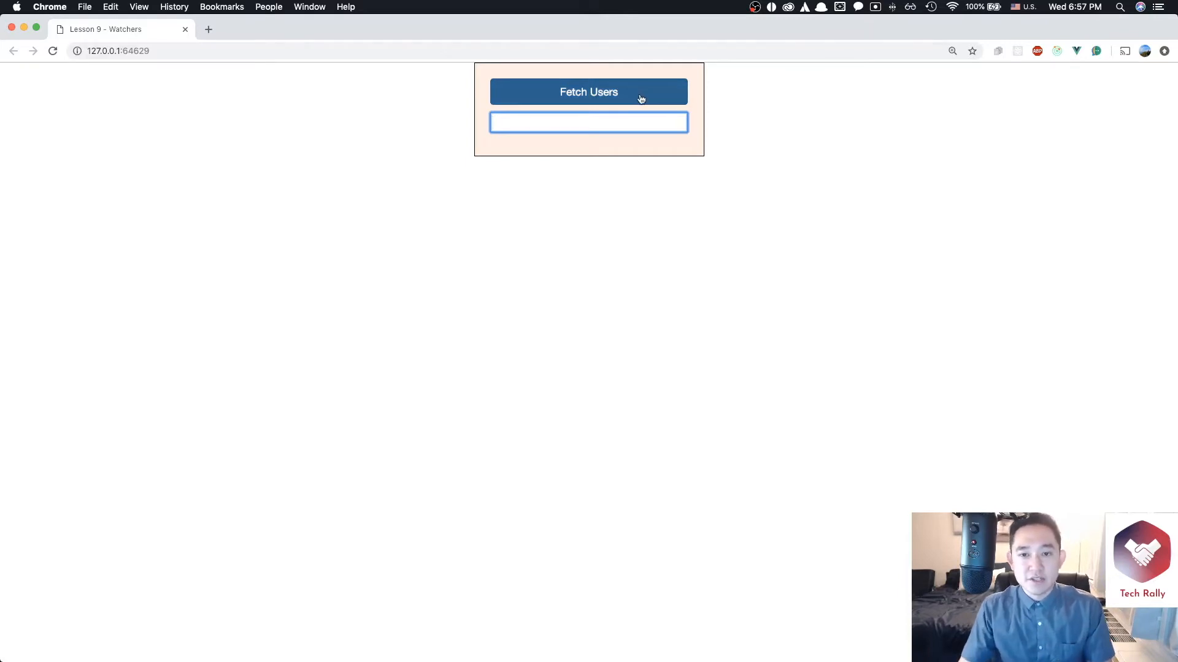
left_click(588, 92)
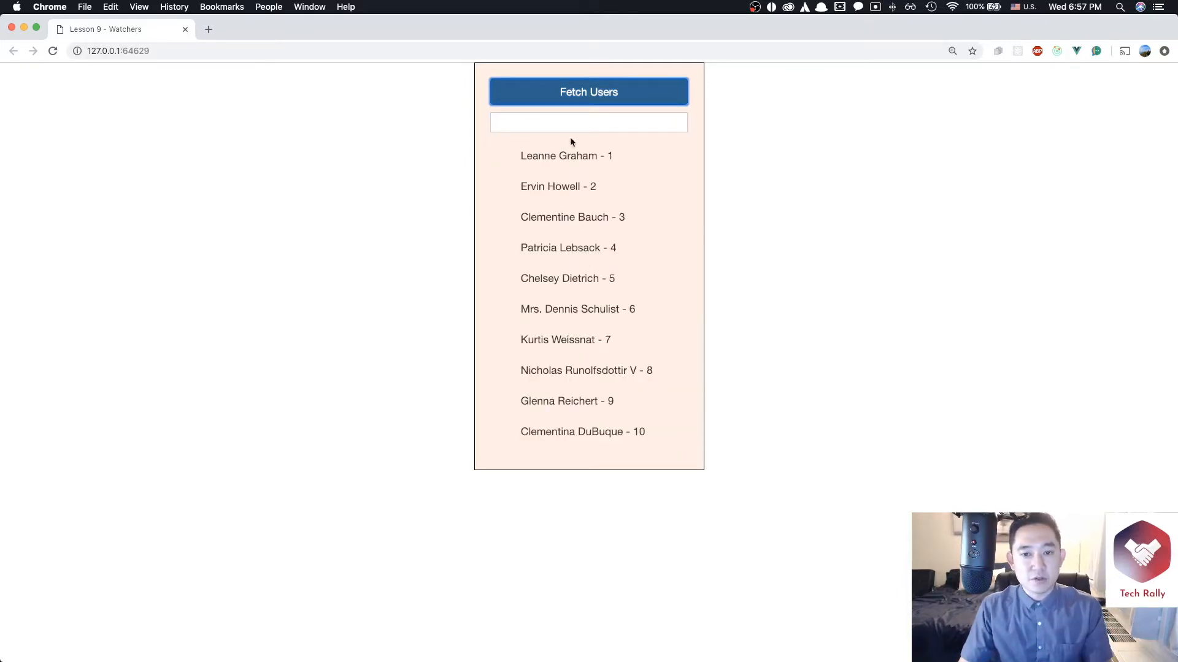
type("Alex")
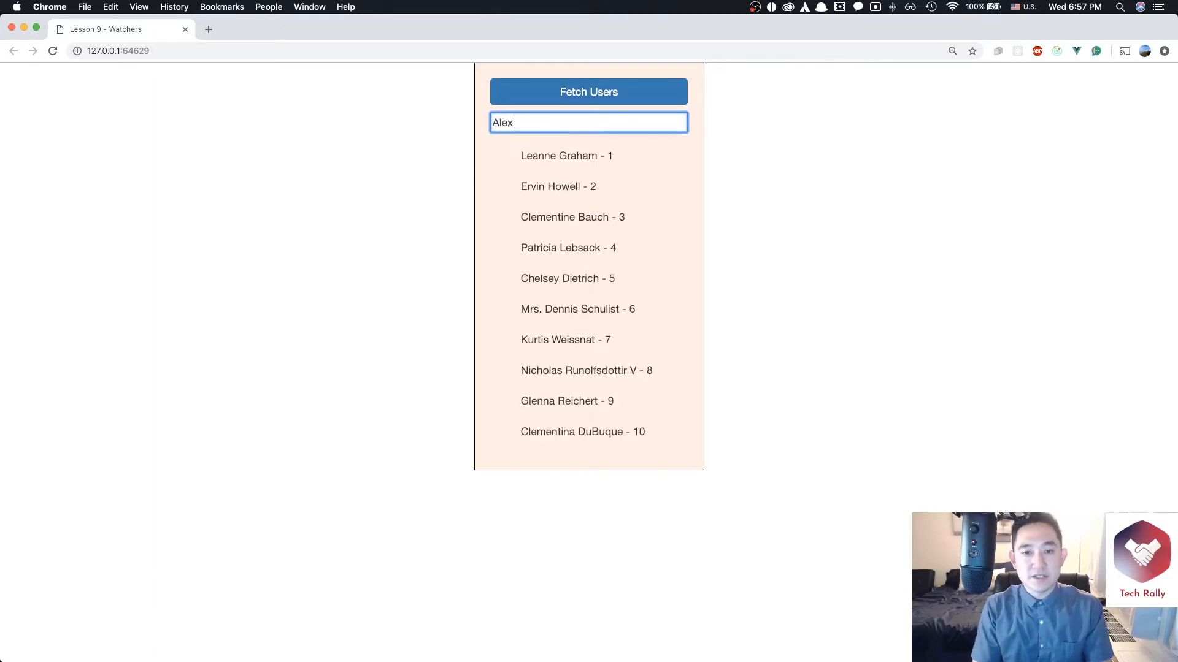